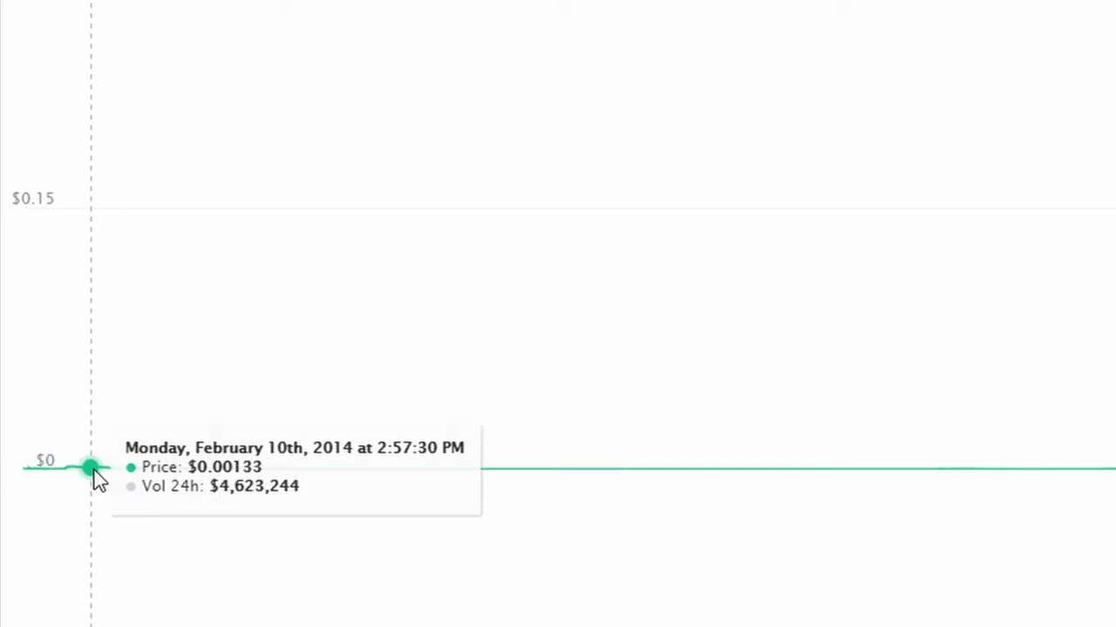
pyautogui.moveTo(303, 469)
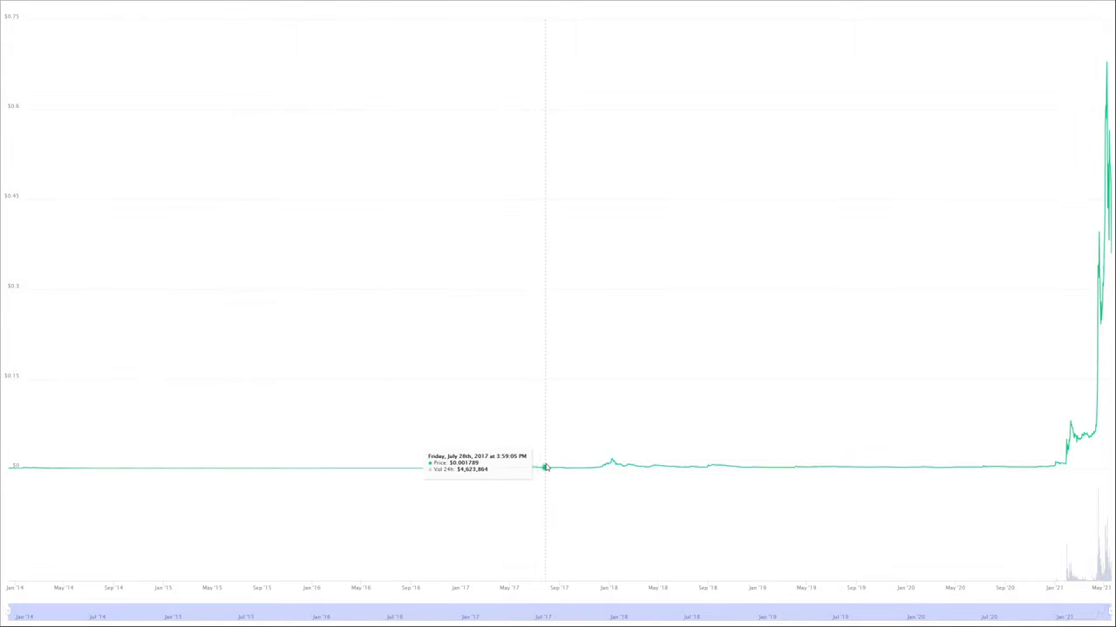
pyautogui.moveTo(725, 471)
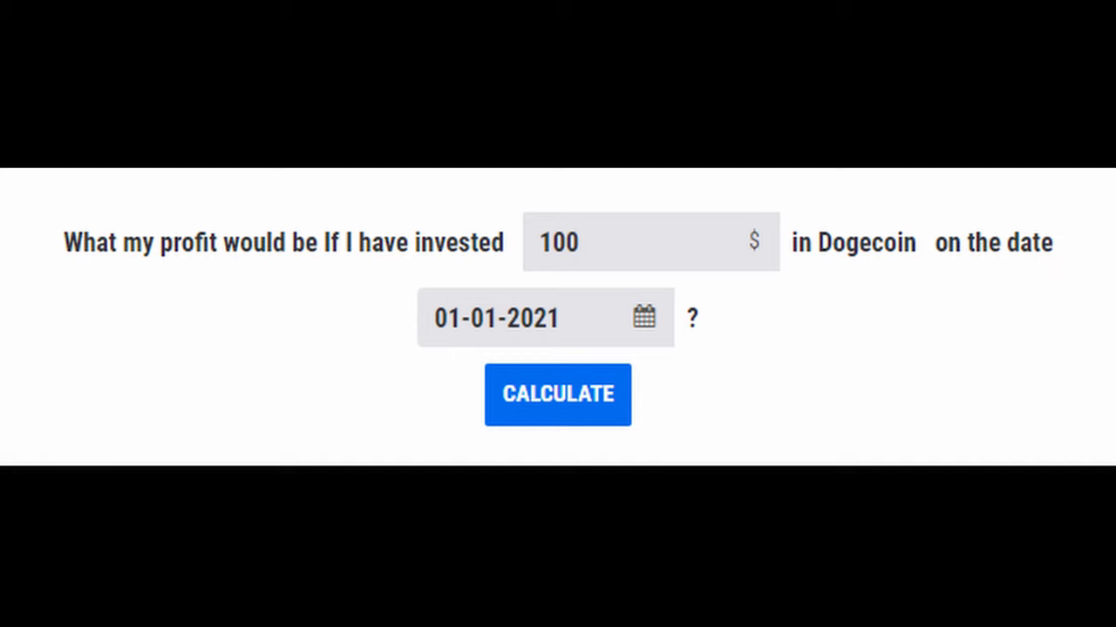
# - Calculate the profit on $100 of Dogecoin bought on 01-01-2021
pyautogui.click(558, 393)
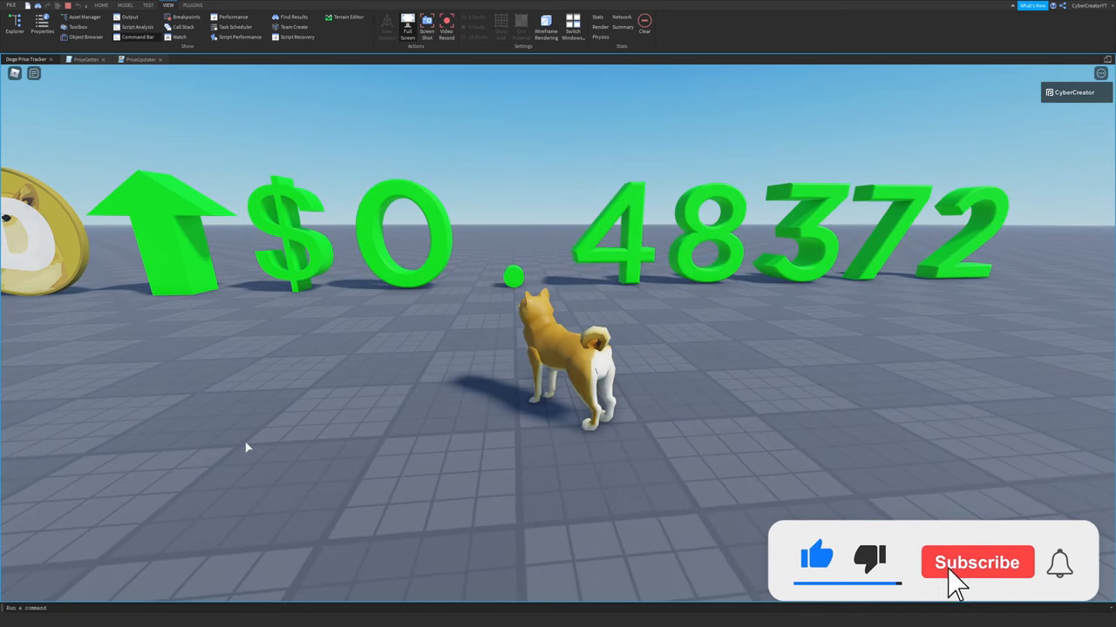
# - Playtest so the 3D price $0.48372, green up arrow and doge character show
pyautogui.click(976, 561)
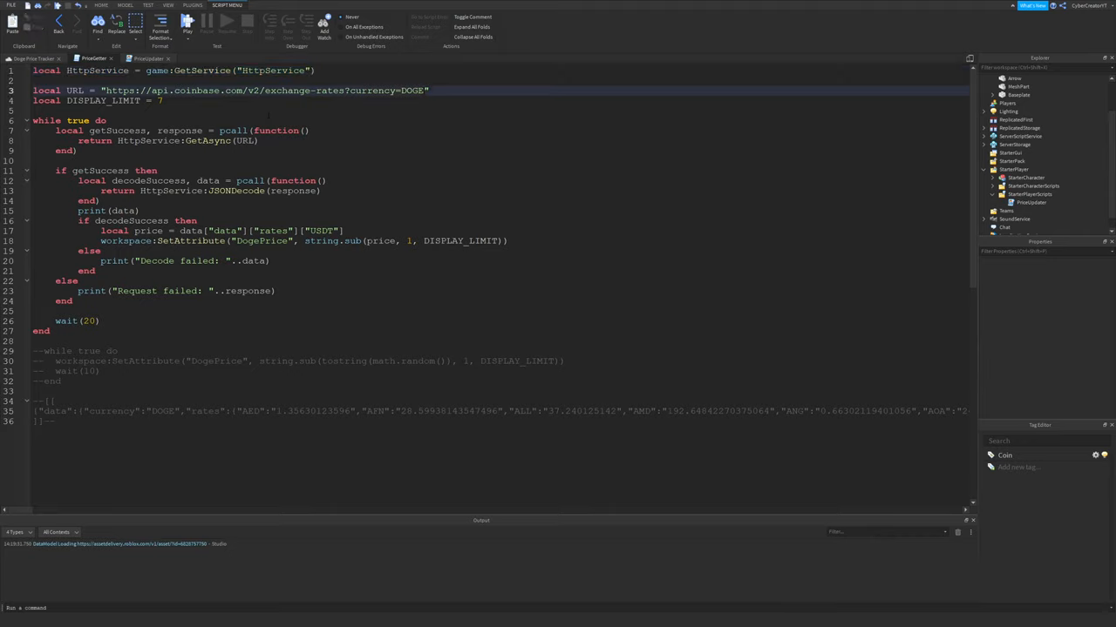
# - Open the PriceGetter server script containing the HttpService request code
pyautogui.doubleClick(261, 91)
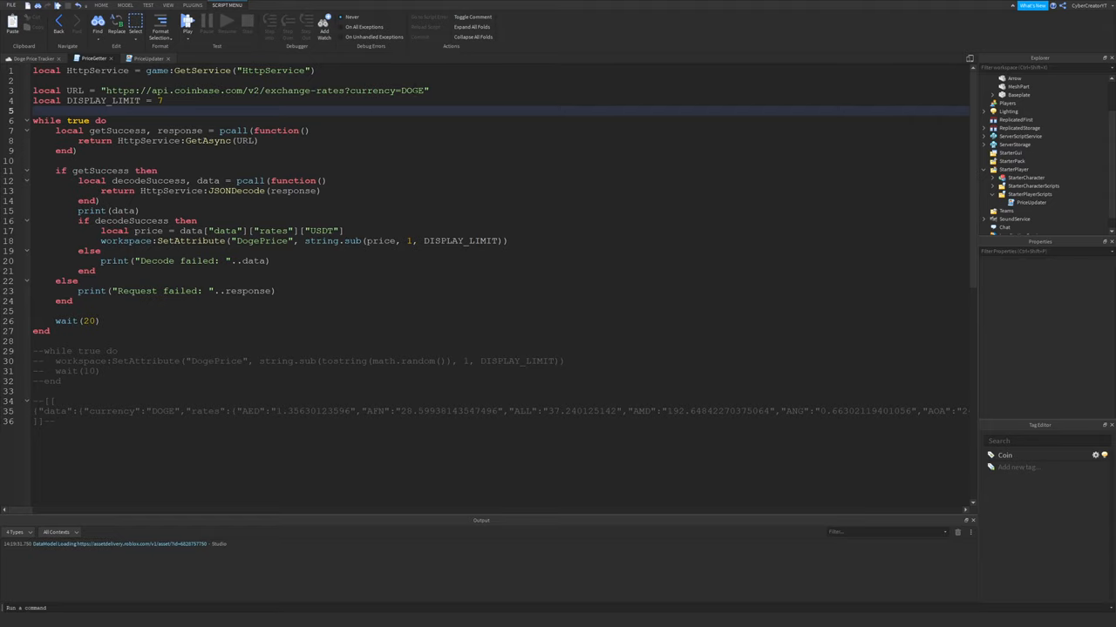
pyautogui.doubleClick(262, 91)
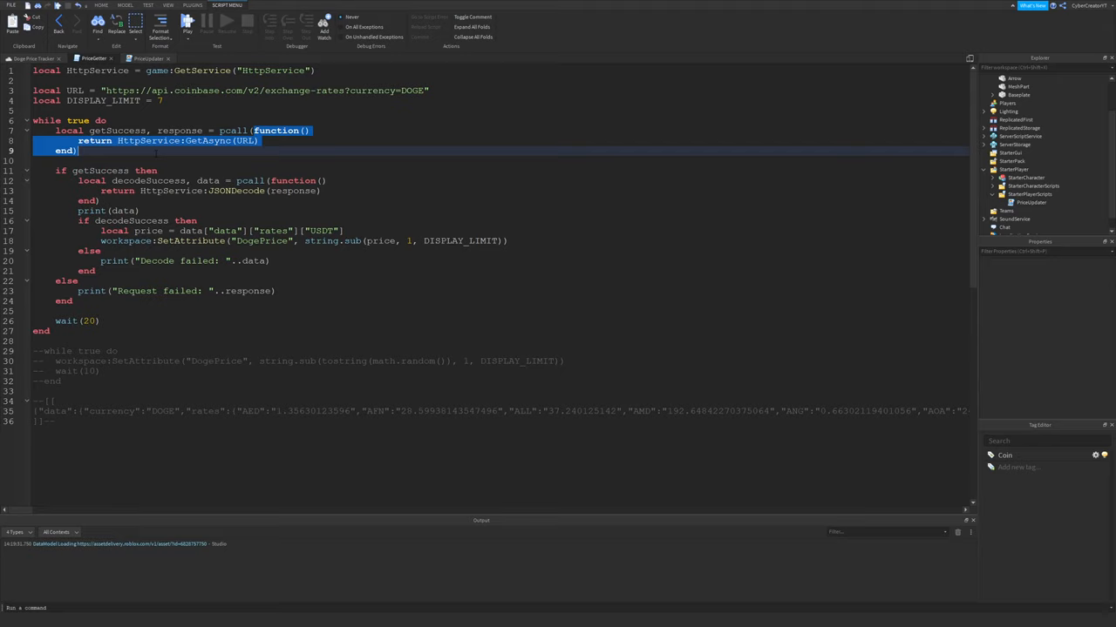
pyautogui.doubleClick(115, 129)
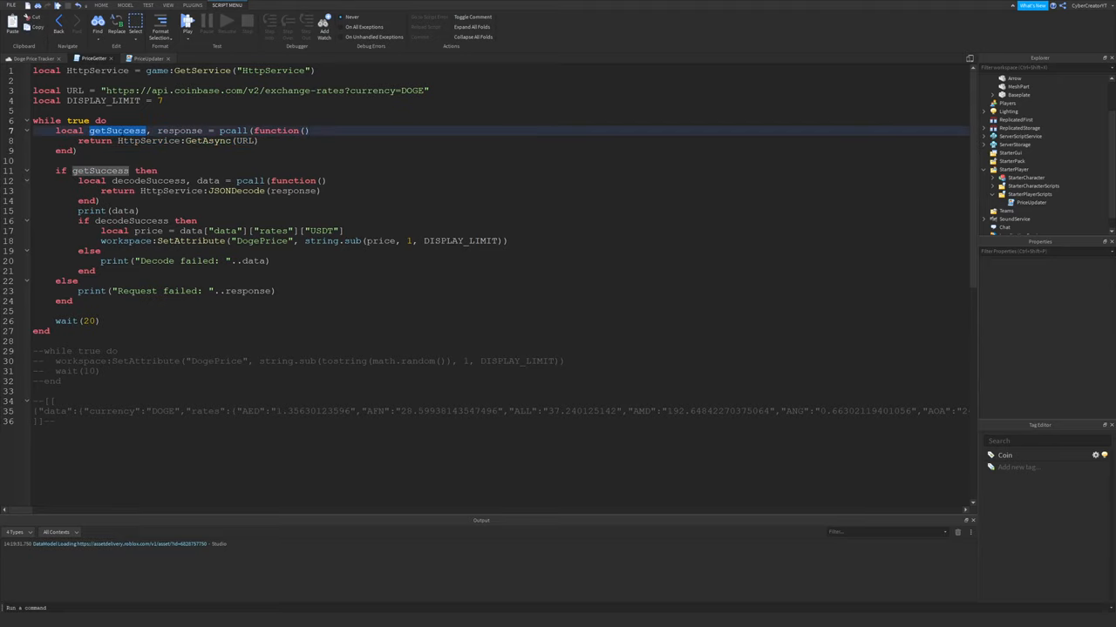
pyautogui.doubleClick(178, 129)
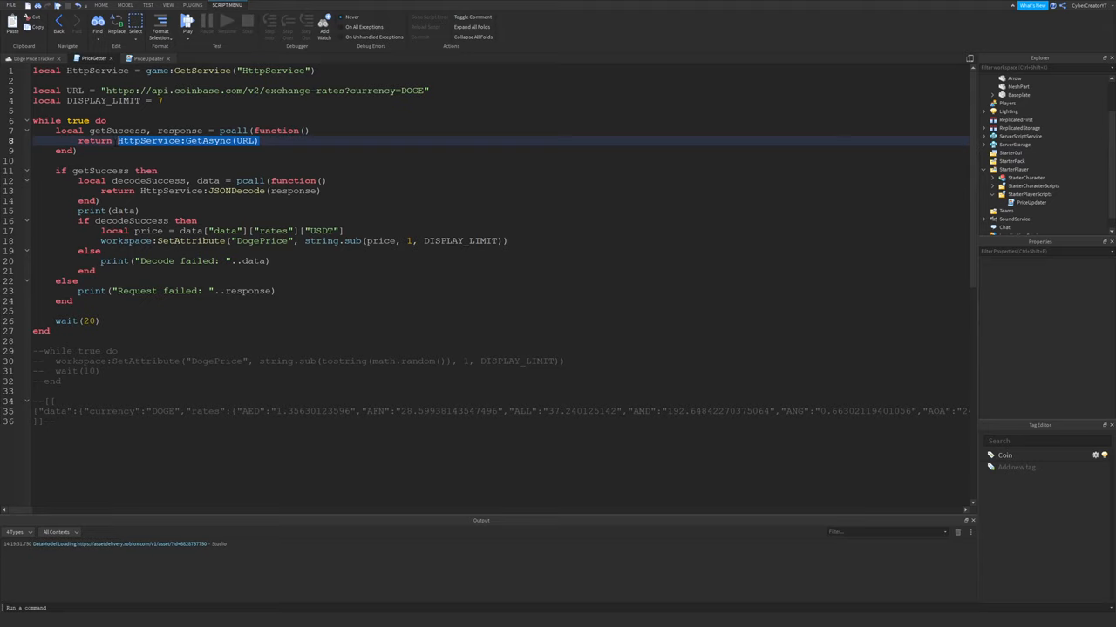
pyautogui.doubleClick(178, 130)
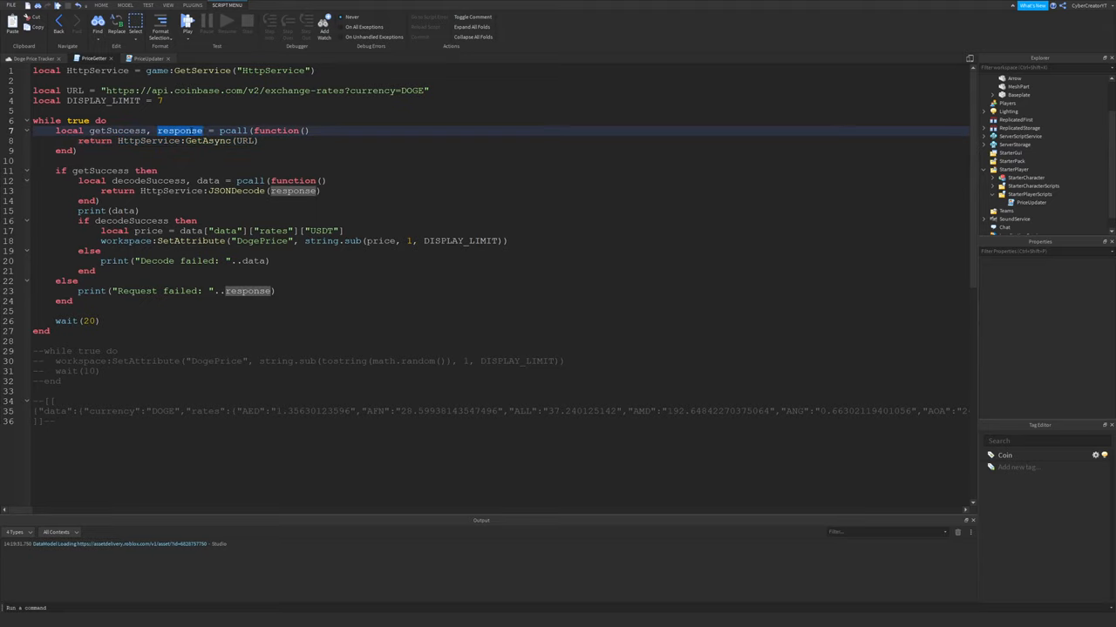
pyautogui.doubleClick(119, 129)
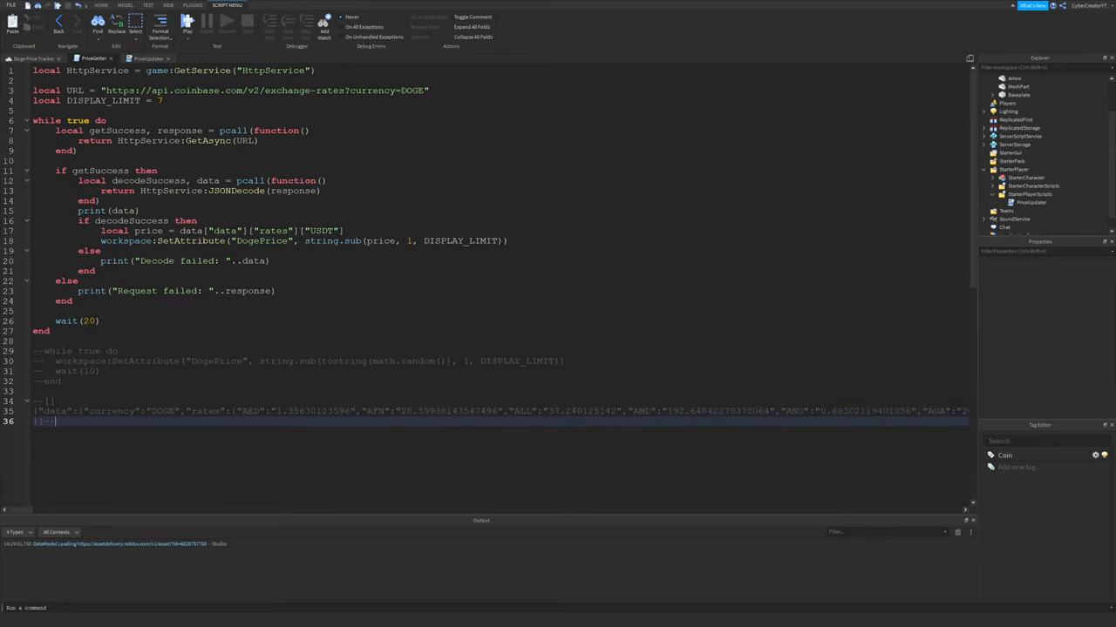
pyautogui.doubleClick(262, 189)
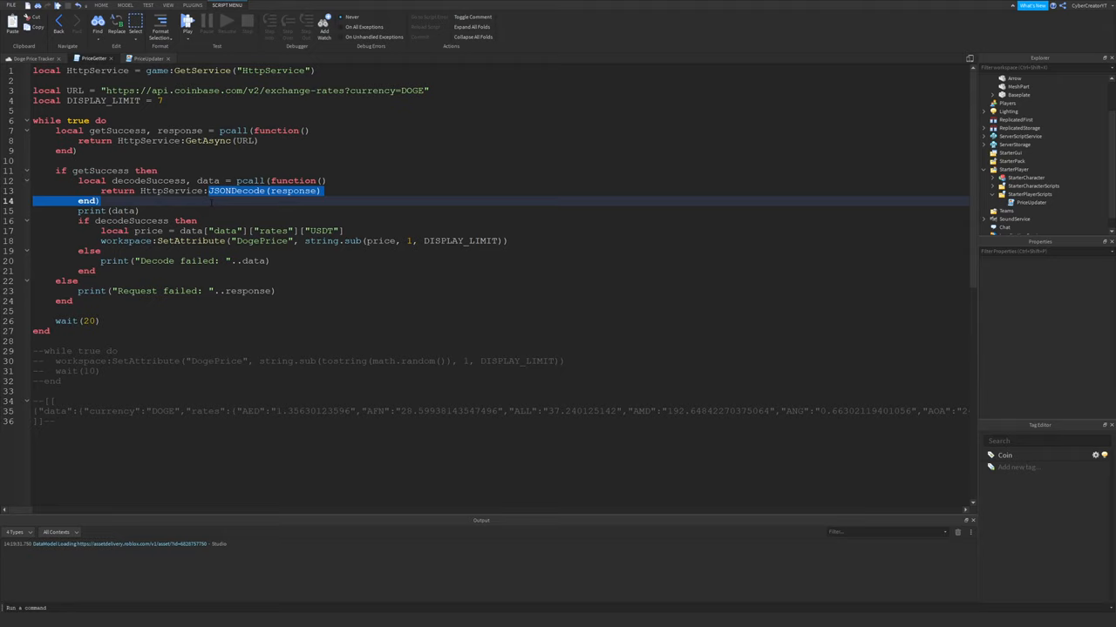
pyautogui.click(139, 209)
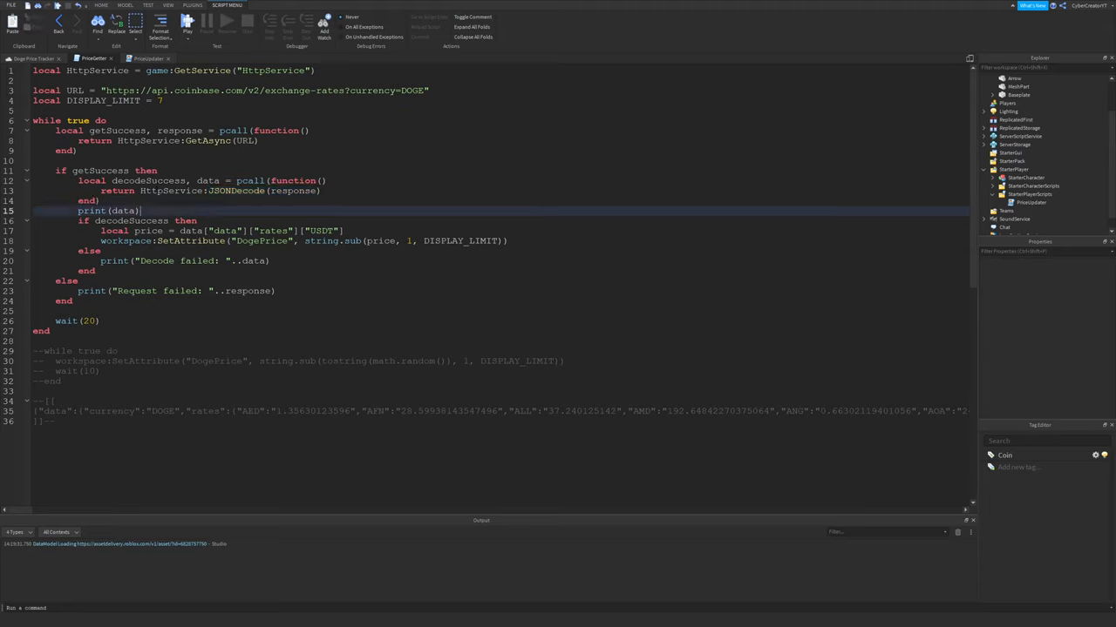
pyautogui.doubleClick(147, 179)
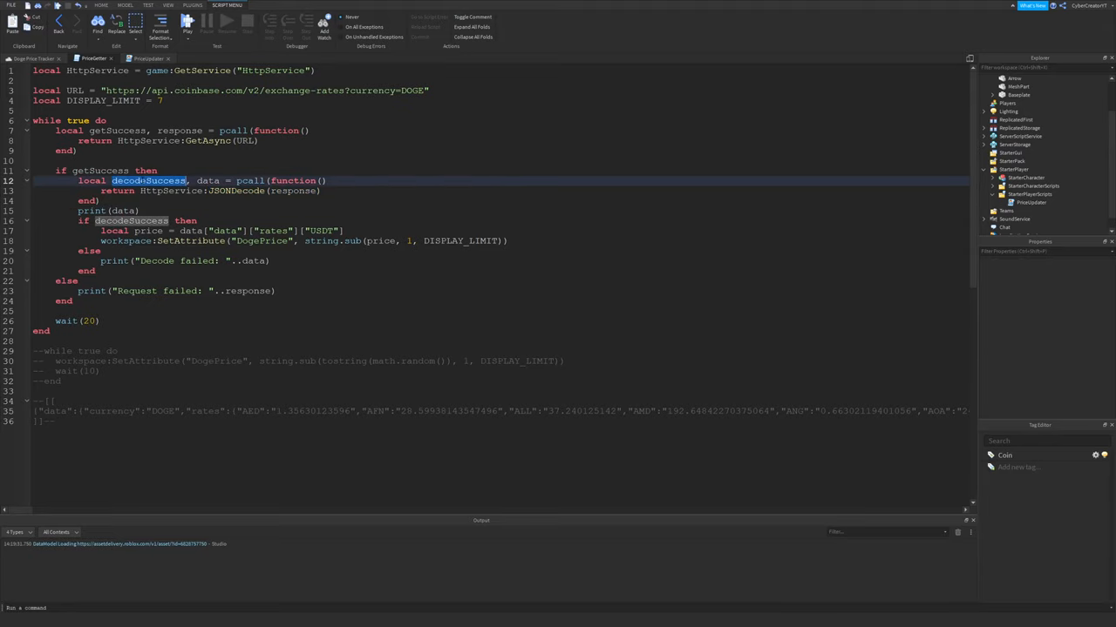
pyautogui.doubleClick(208, 180)
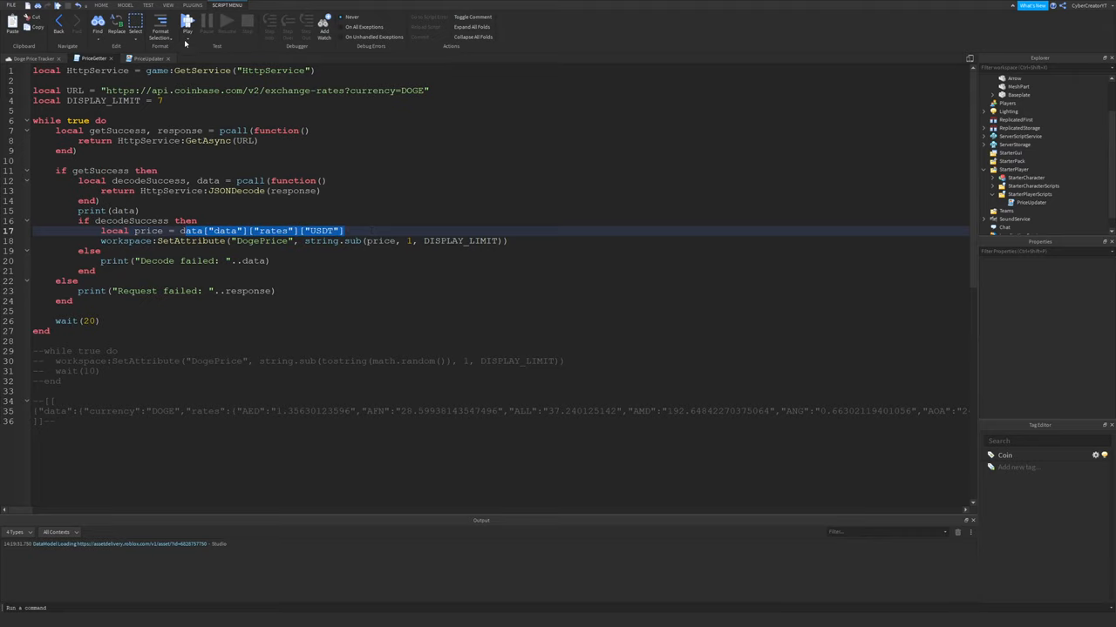
# - Run the game and expand the printed data and rates tables listing DOGE exchange rates
pyautogui.click(167, 5)
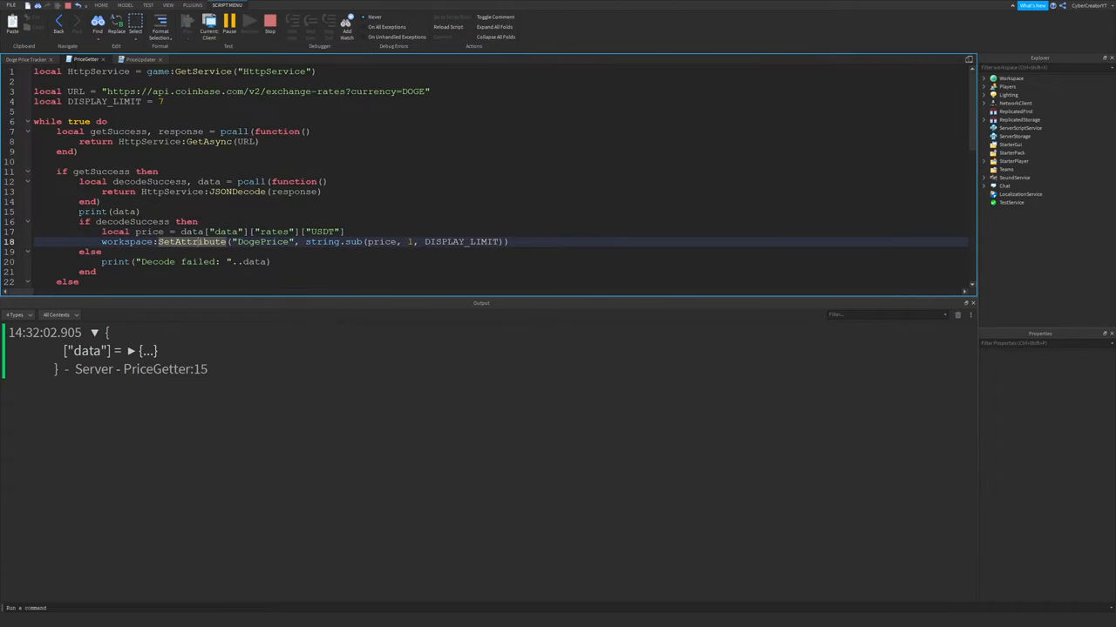
pyautogui.doubleClick(225, 232)
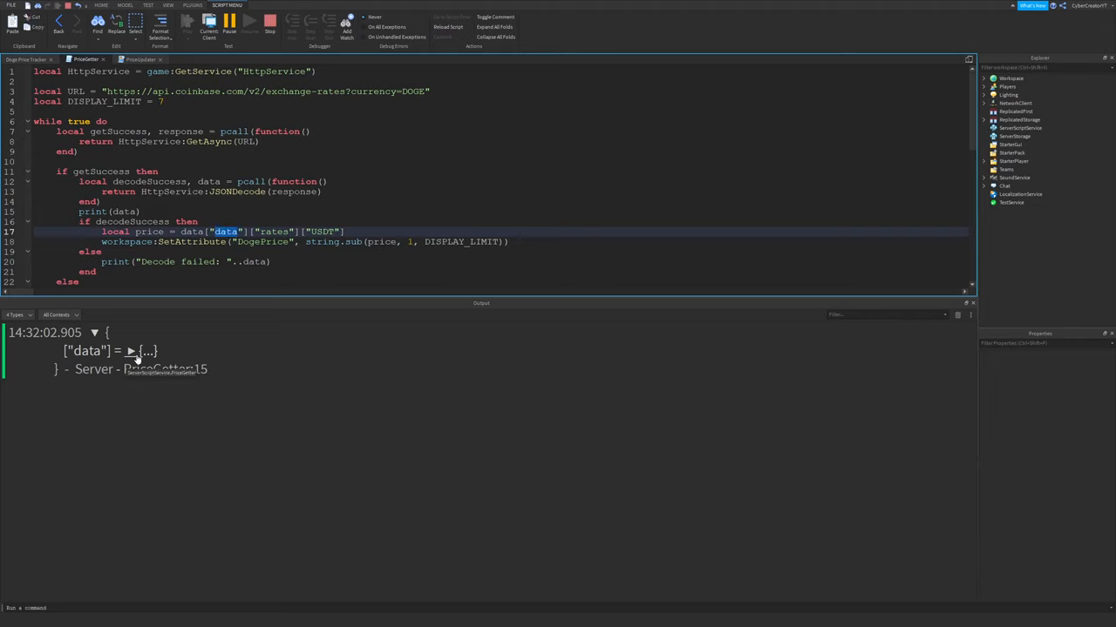
pyautogui.click(131, 350)
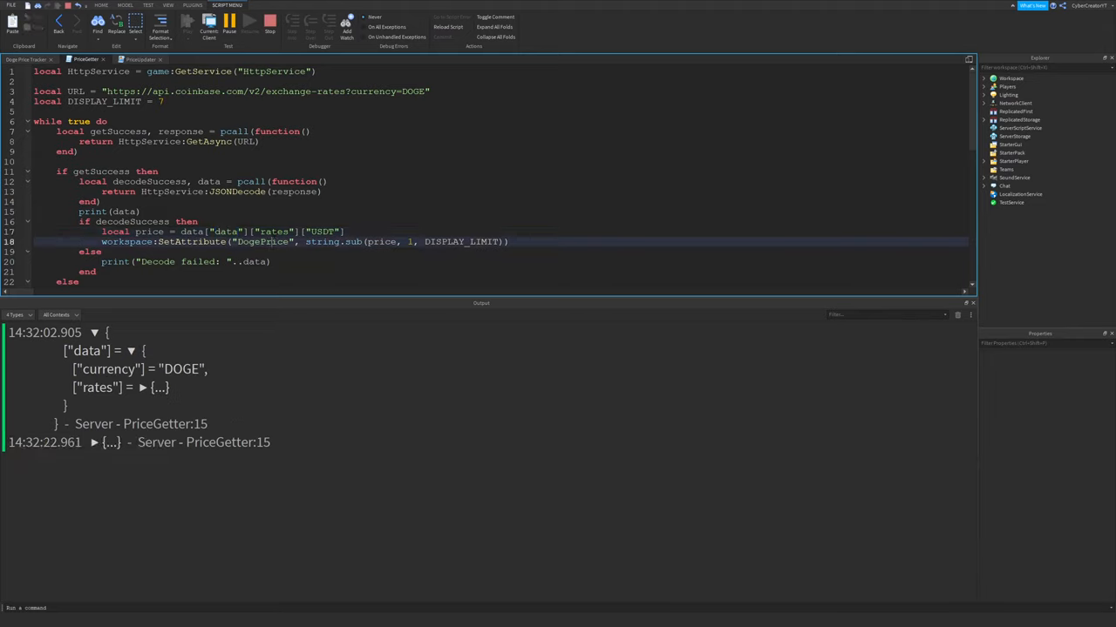
pyautogui.doubleClick(276, 232)
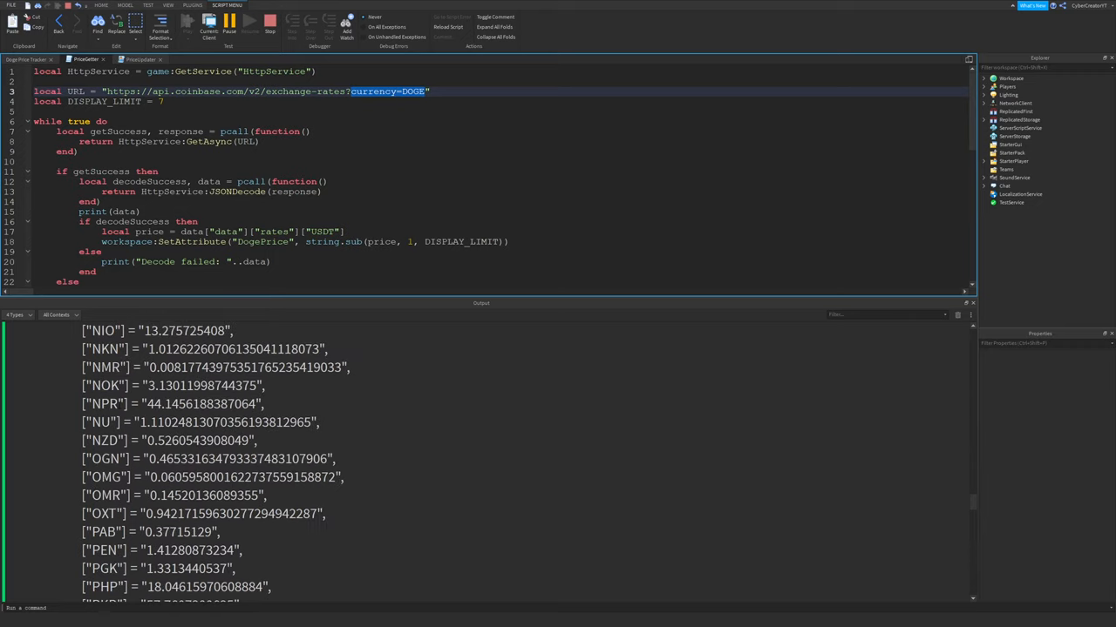
pyautogui.scroll(-3)
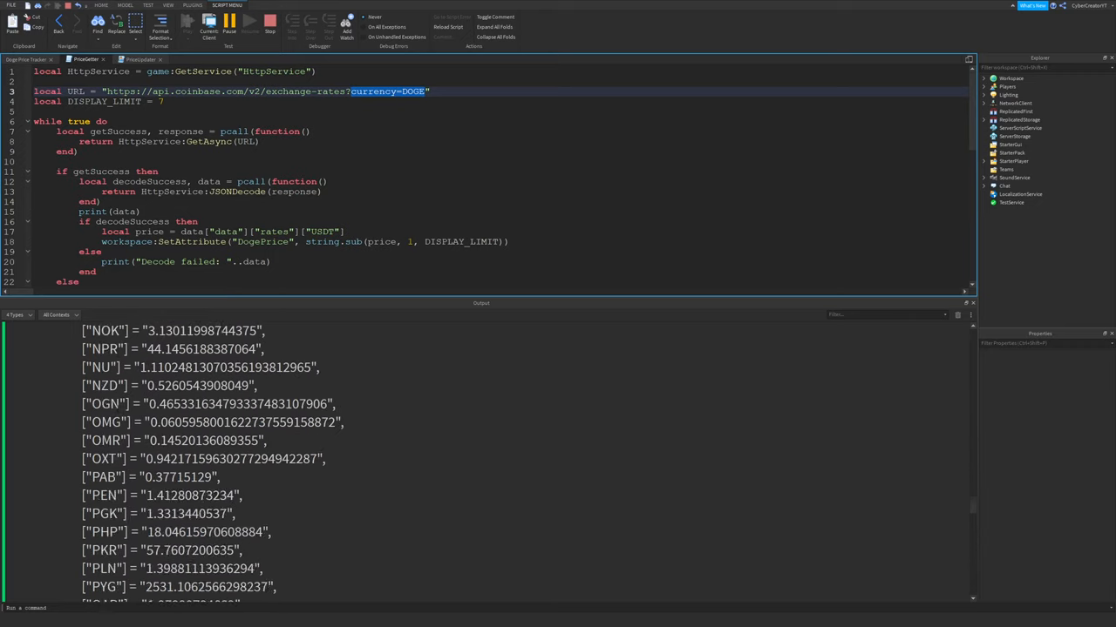
pyautogui.scroll(-3)
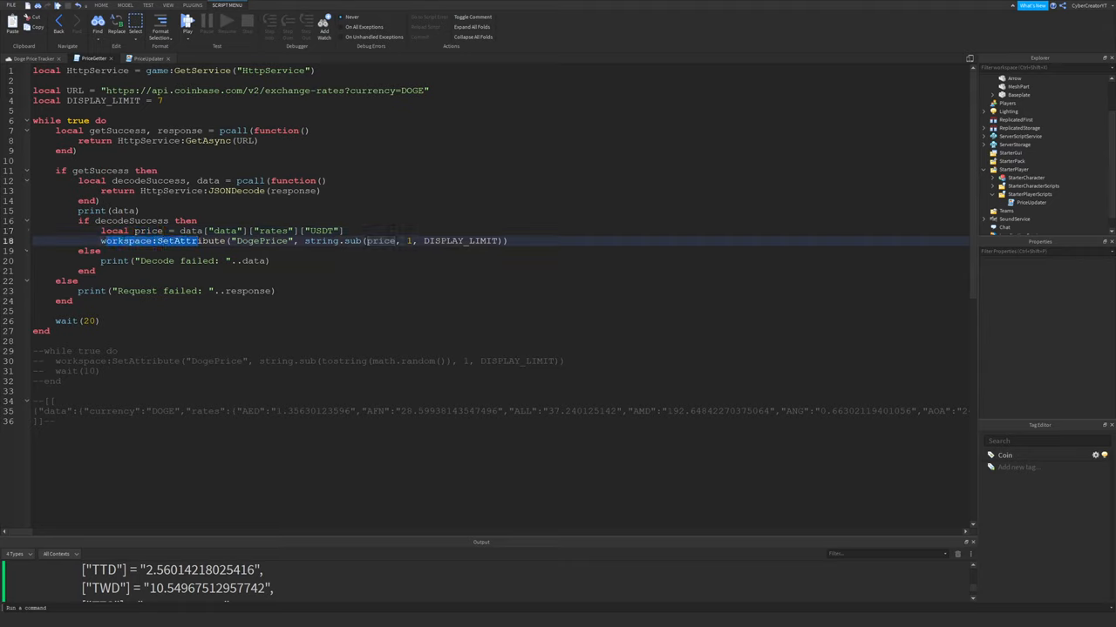
# - Highlight workspace and "DogePrice" in SetAttribute and show Workspace's properties and attributes
pyautogui.doubleClick(261, 241)
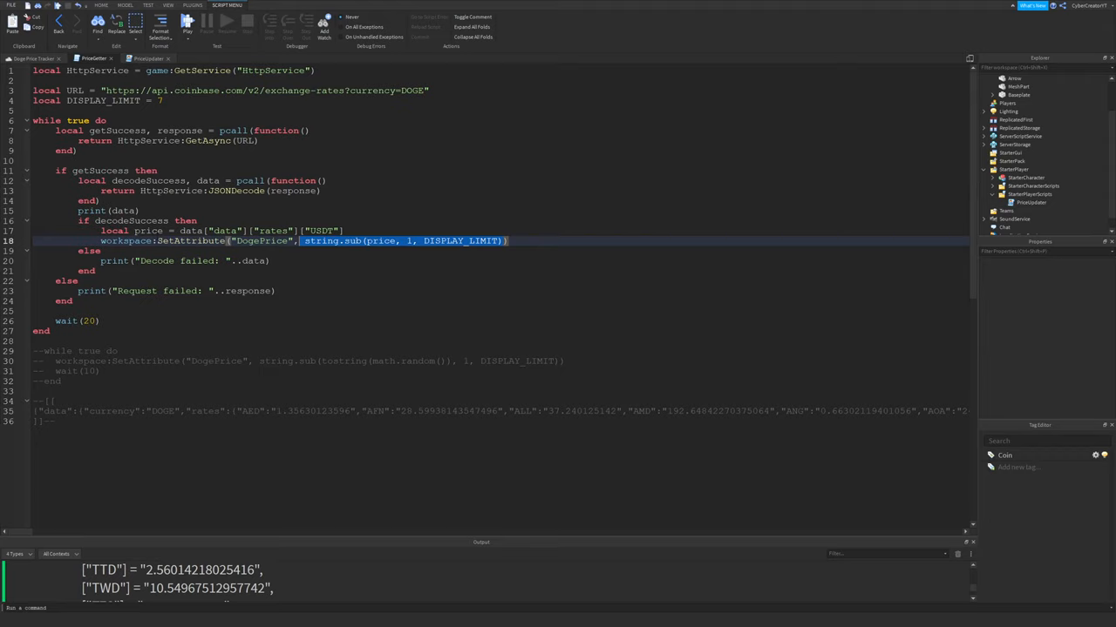
pyautogui.doubleClick(126, 240)
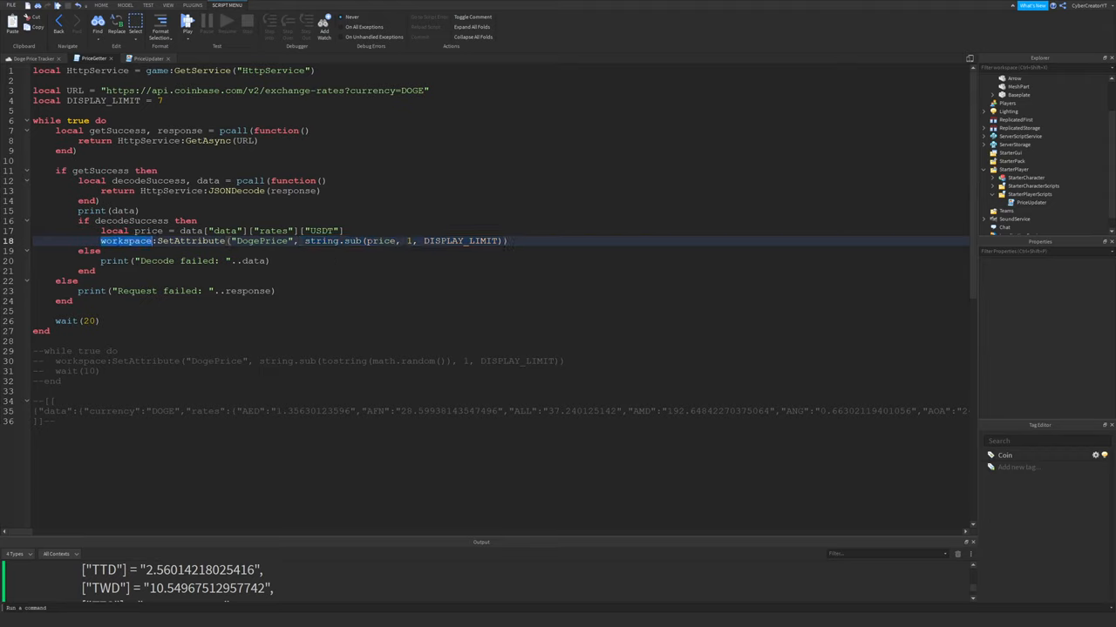
pyautogui.doubleClick(192, 240)
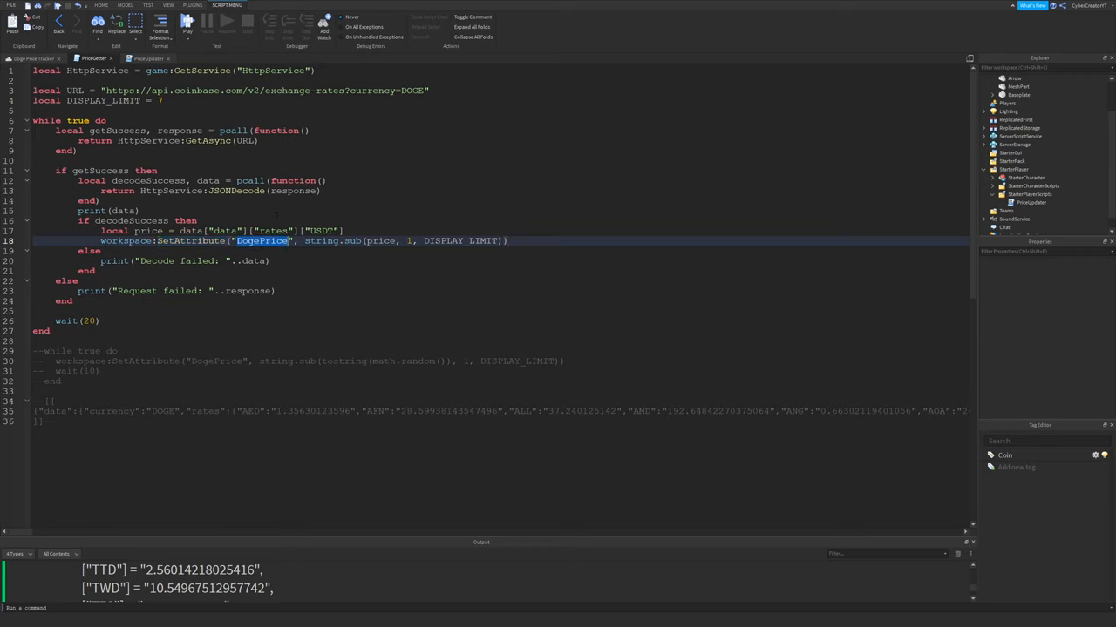
pyautogui.click(1011, 78)
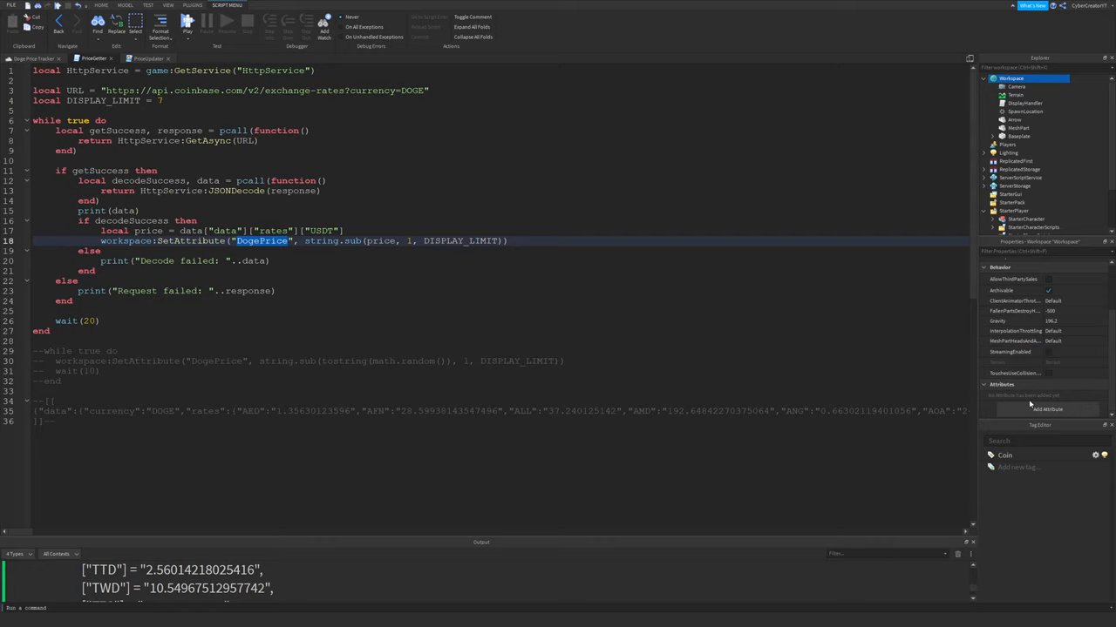
# - Cancel an Add Attribute dialog, highlight string.sub truncation, and enlarge the Output of exchange rates
pyautogui.click(1046, 408)
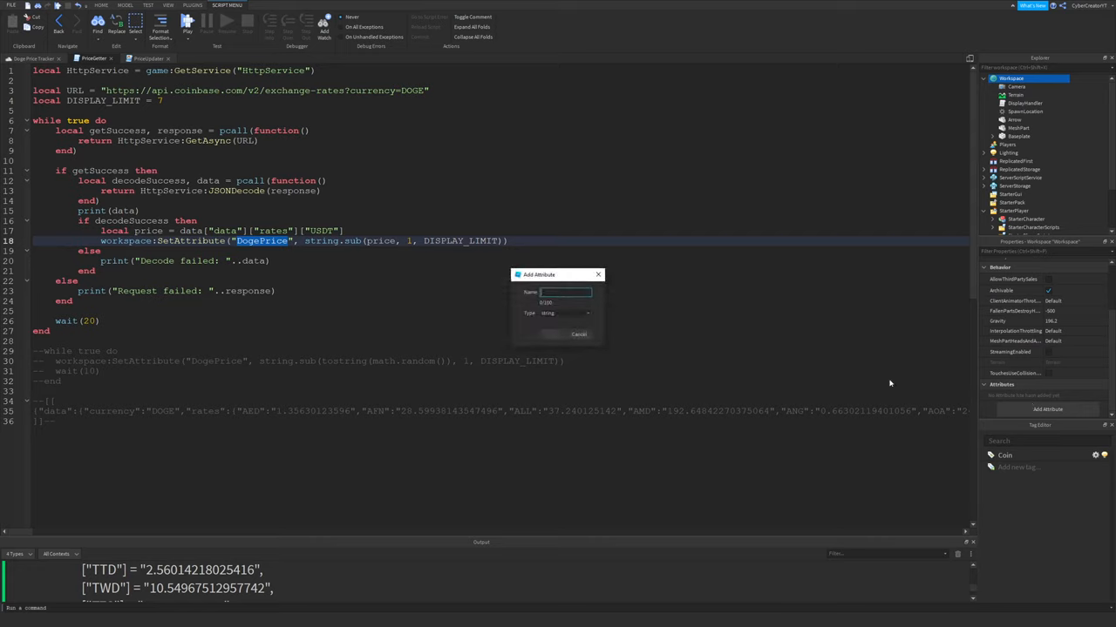
pyautogui.click(579, 335)
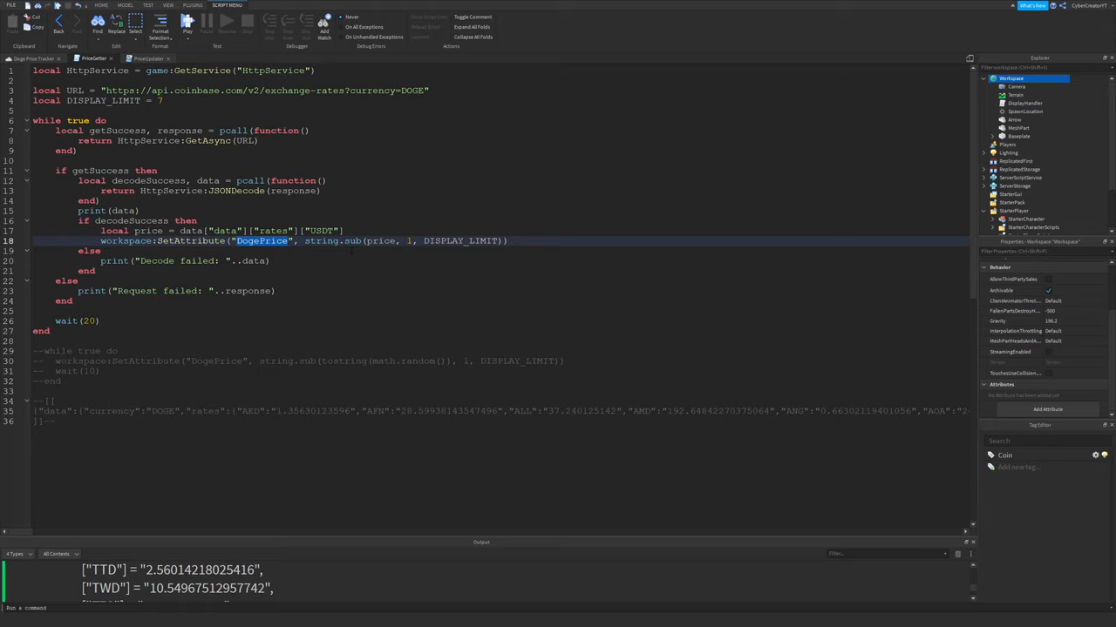
pyautogui.doubleClick(317, 241)
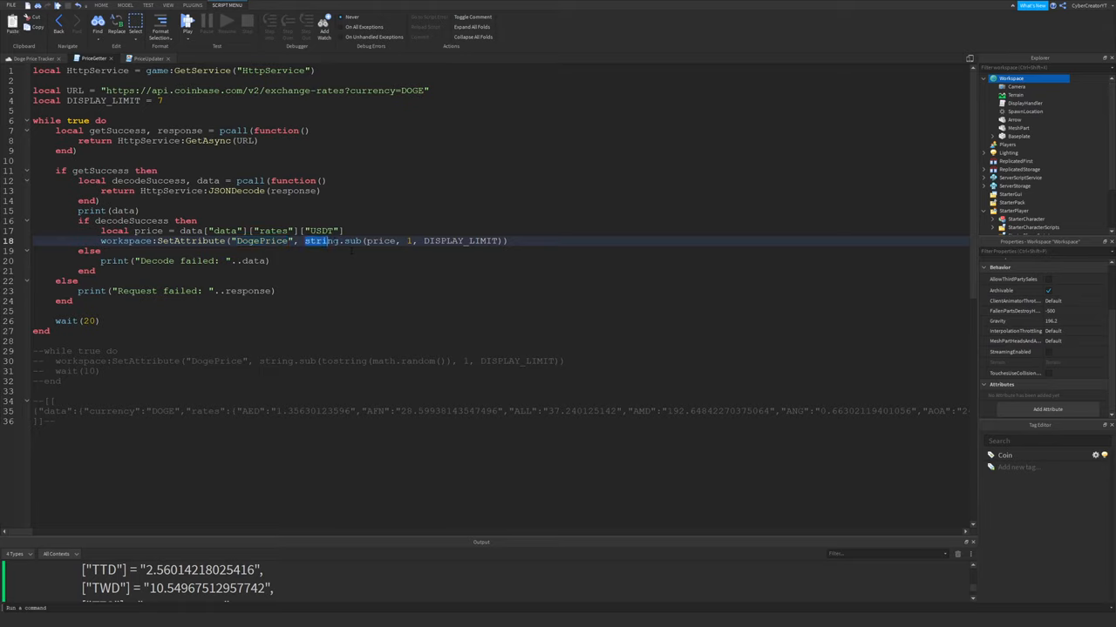
pyautogui.moveTo(305, 241); pyautogui.dragTo(509, 241)
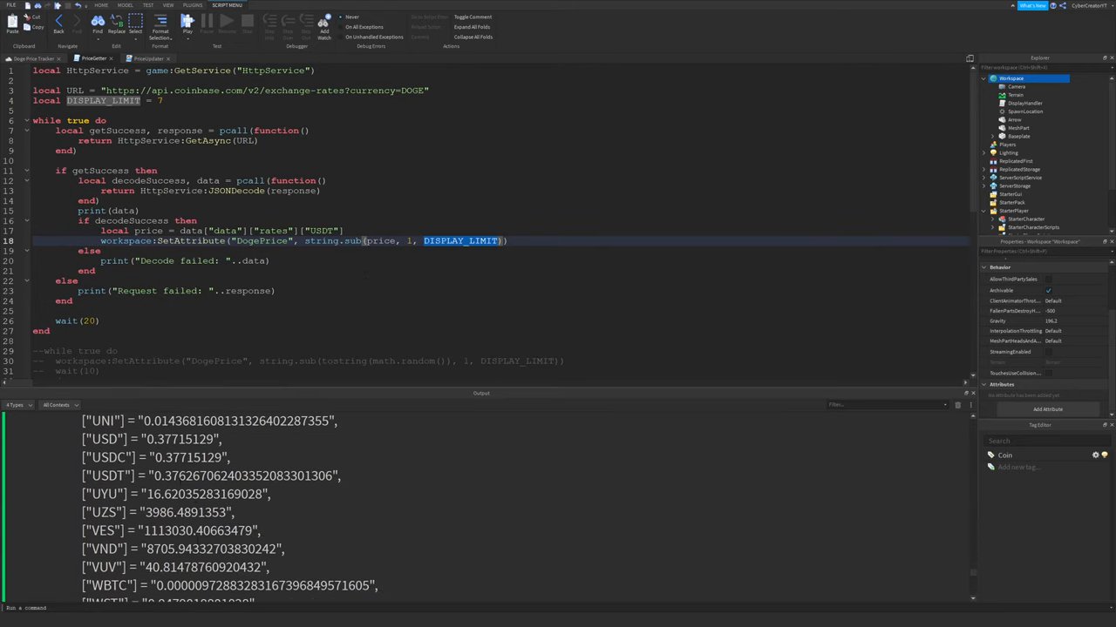
pyautogui.doubleClick(244, 476)
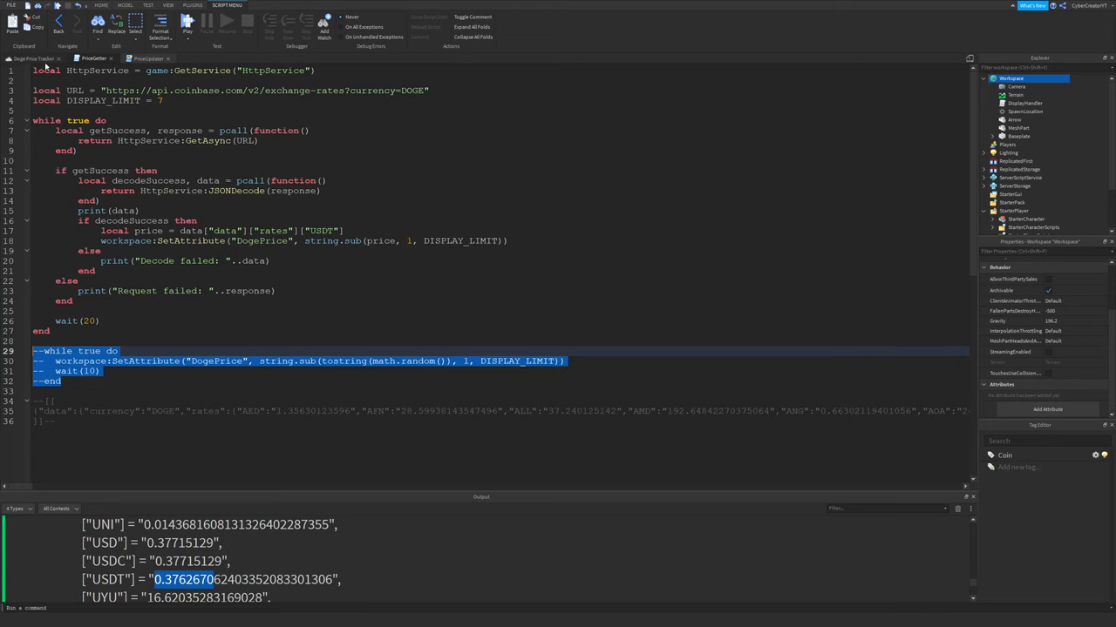
# - Return from the script editor to the 3D scene with the doge coin and arrow
pyautogui.click(167, 5)
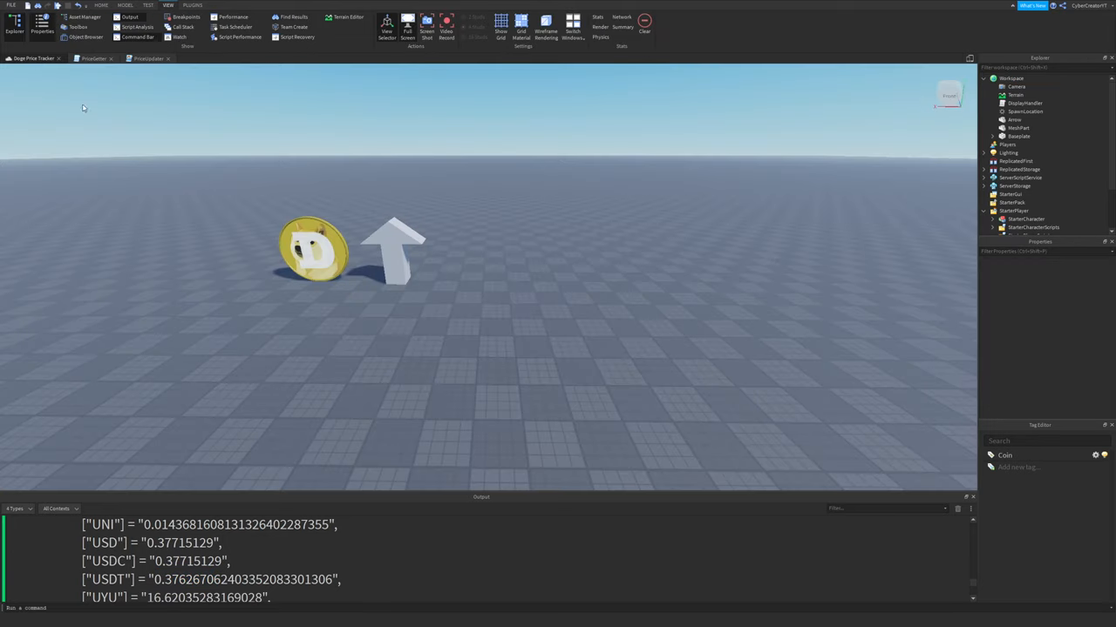
# - Search the Toolbox for 'number' to list free 3D digit models
pyautogui.click(79, 28)
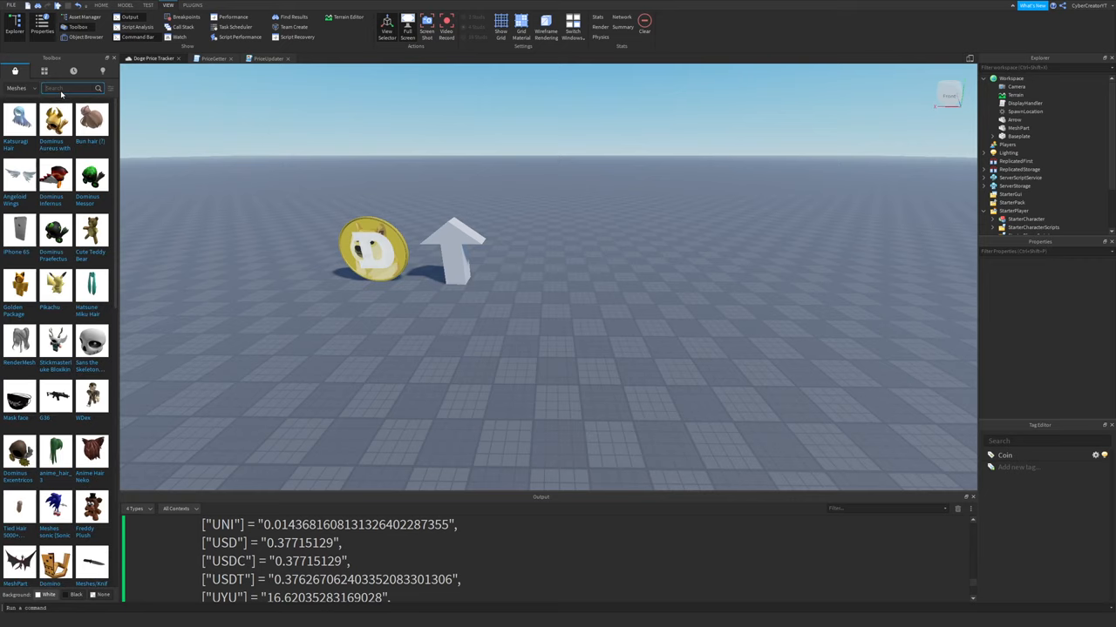
pyautogui.write('number')
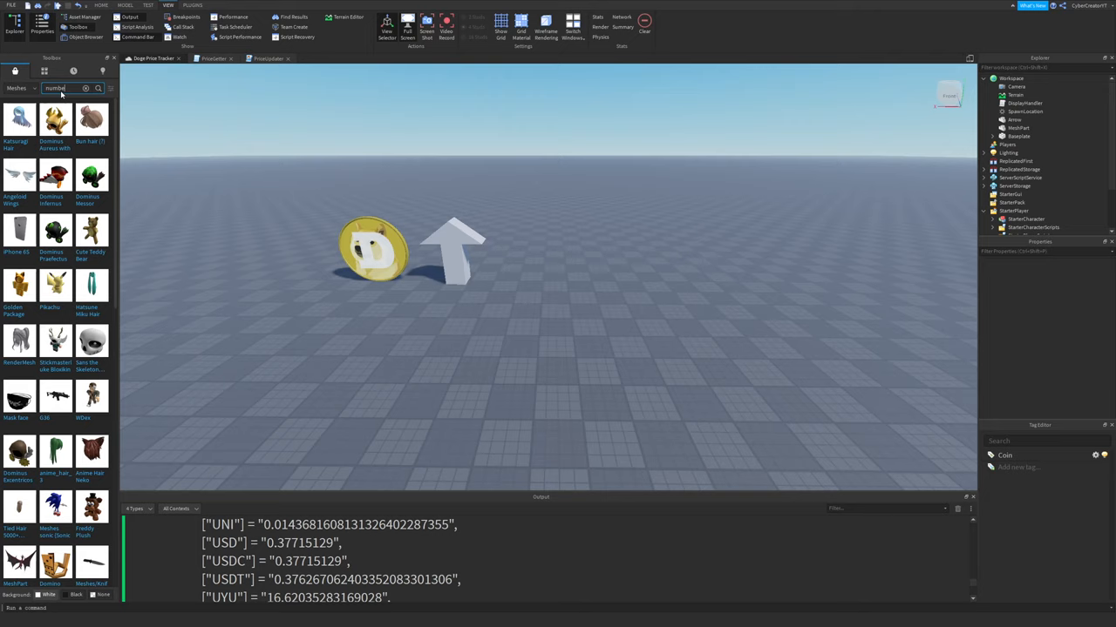
pyautogui.press('Return')
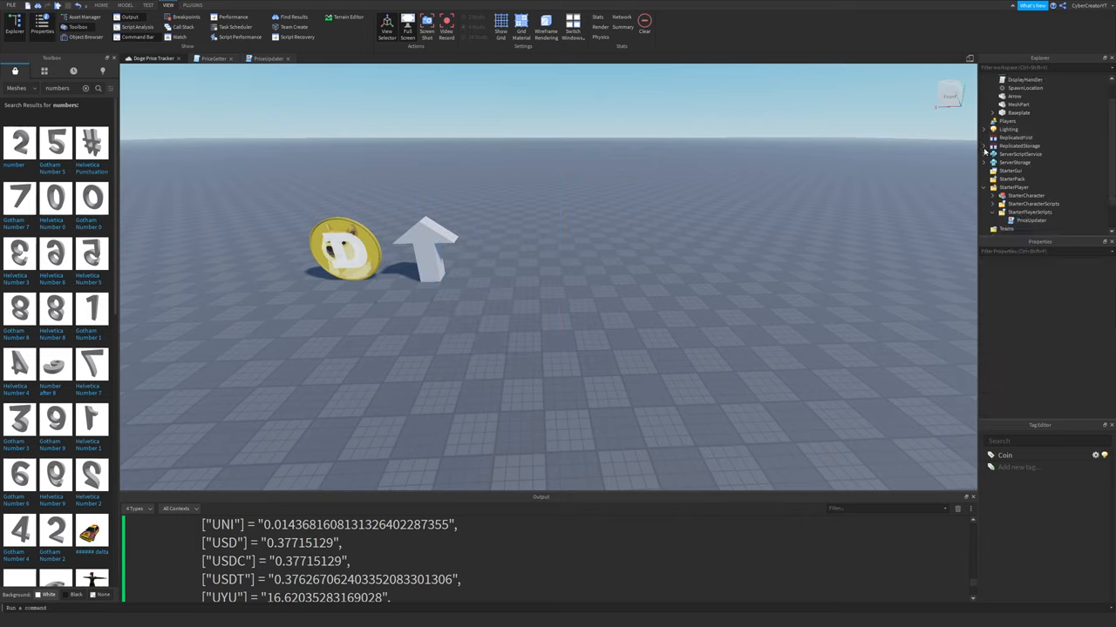
# - Move ReplicatedStorage's Letters meshes into Workspace to preview them, then move them back
pyautogui.click(983, 136)
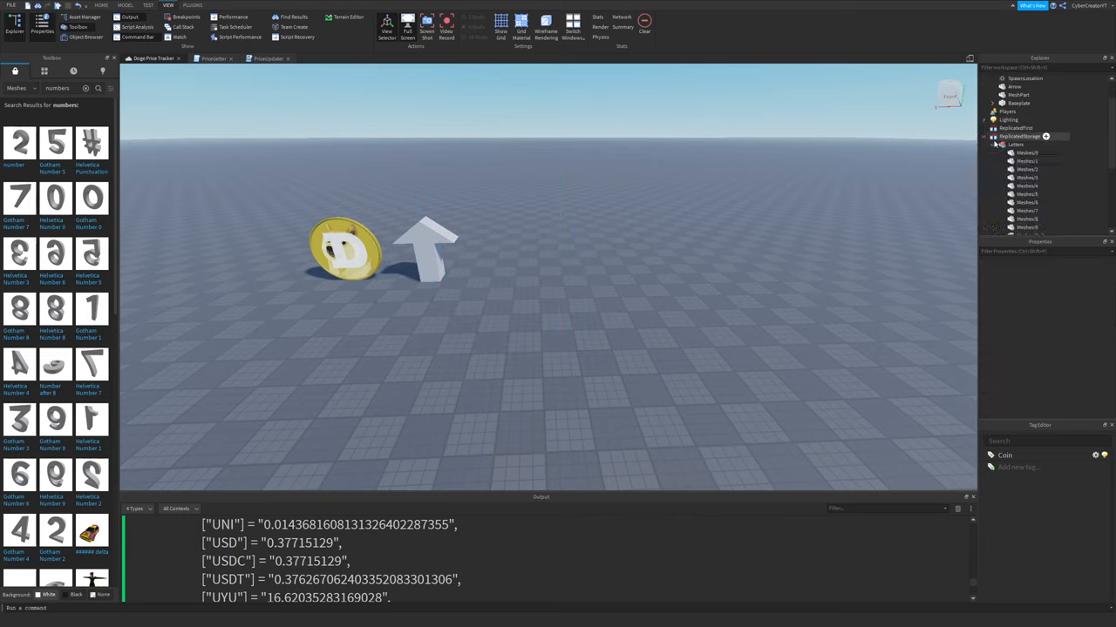
pyautogui.click(1014, 97)
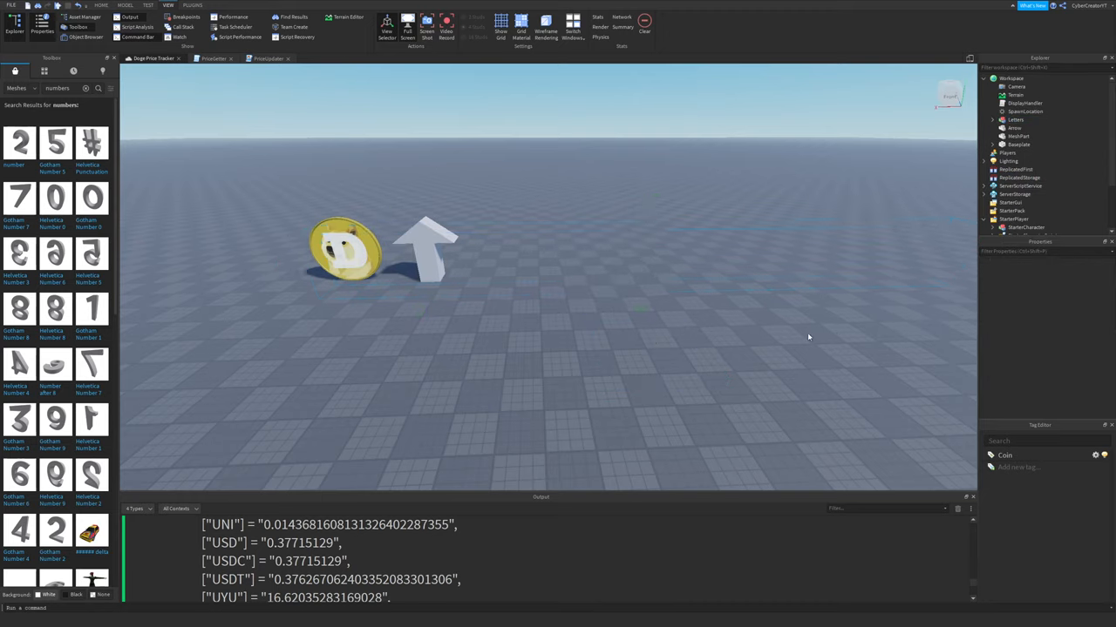
pyautogui.click(1014, 118)
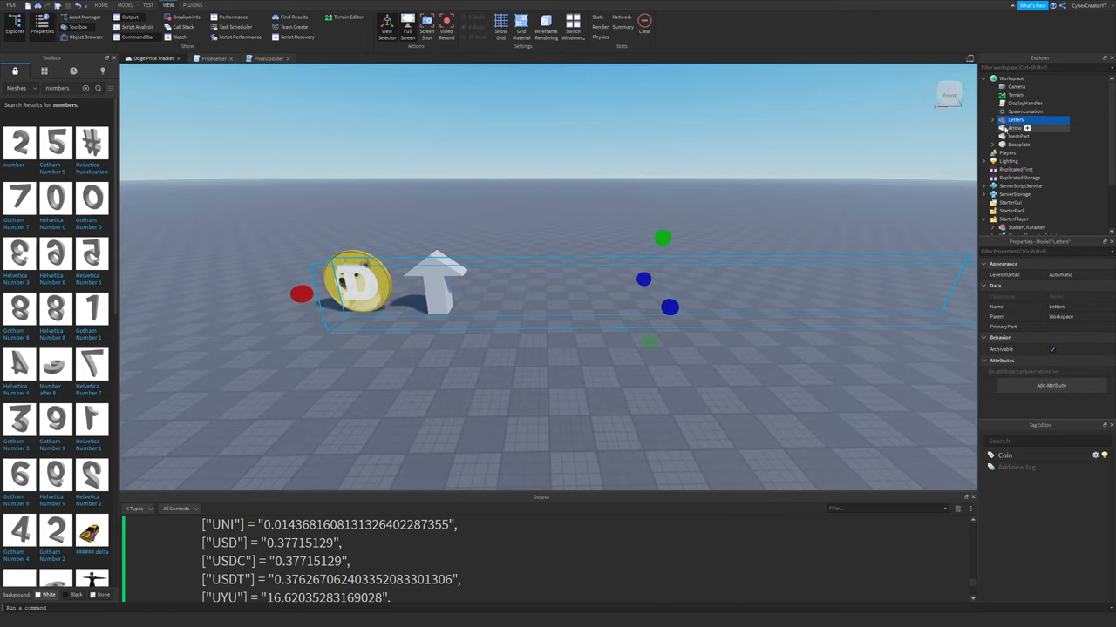
pyautogui.click(1000, 119)
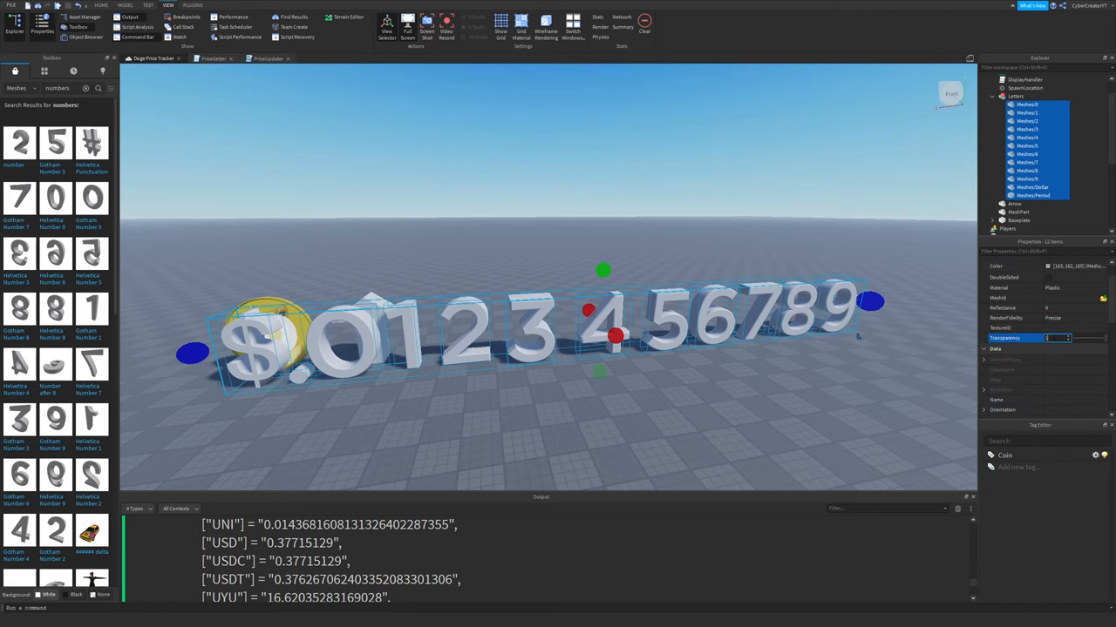
pyautogui.click(992, 96)
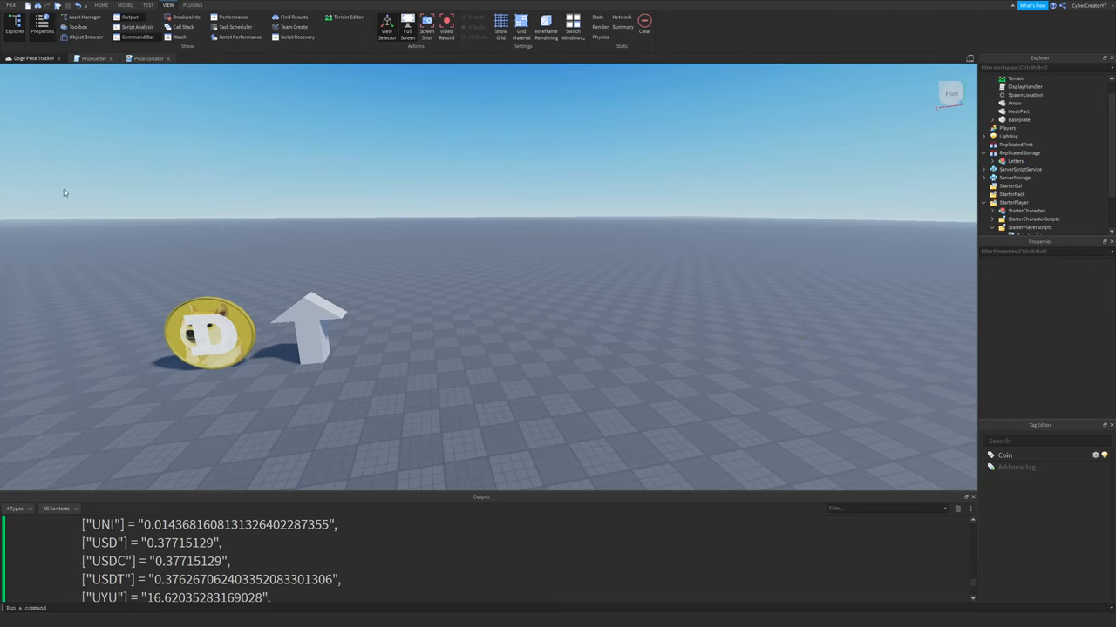
# - In PriceUpdater, highlight the numberModels path and arrow variable, then select the Arrow part in the scene
pyautogui.click(148, 59)
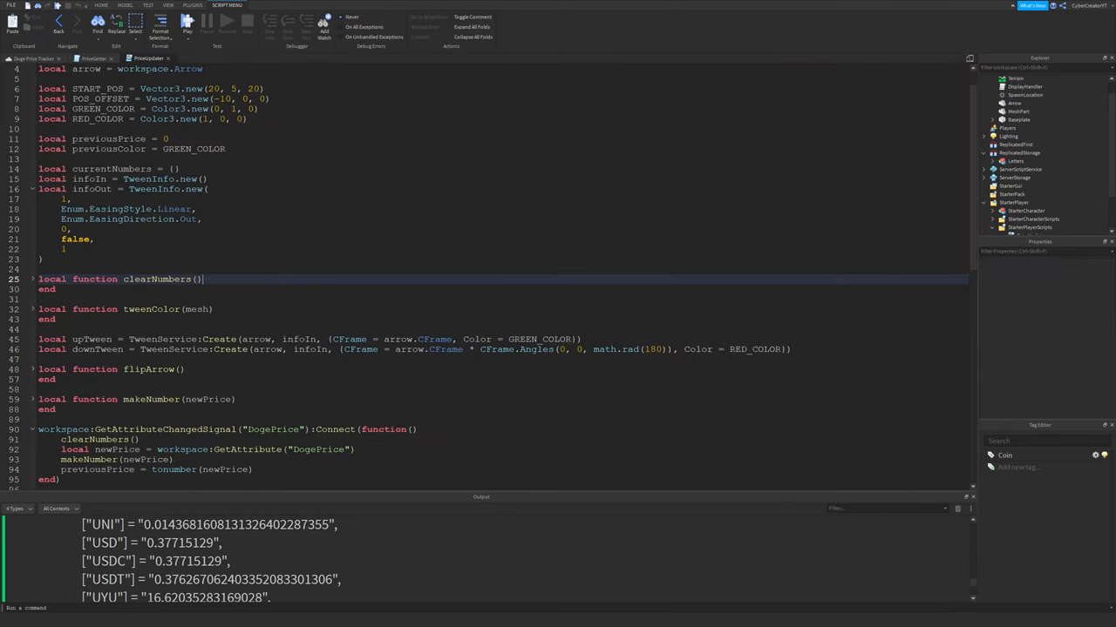
pyautogui.scroll(3)
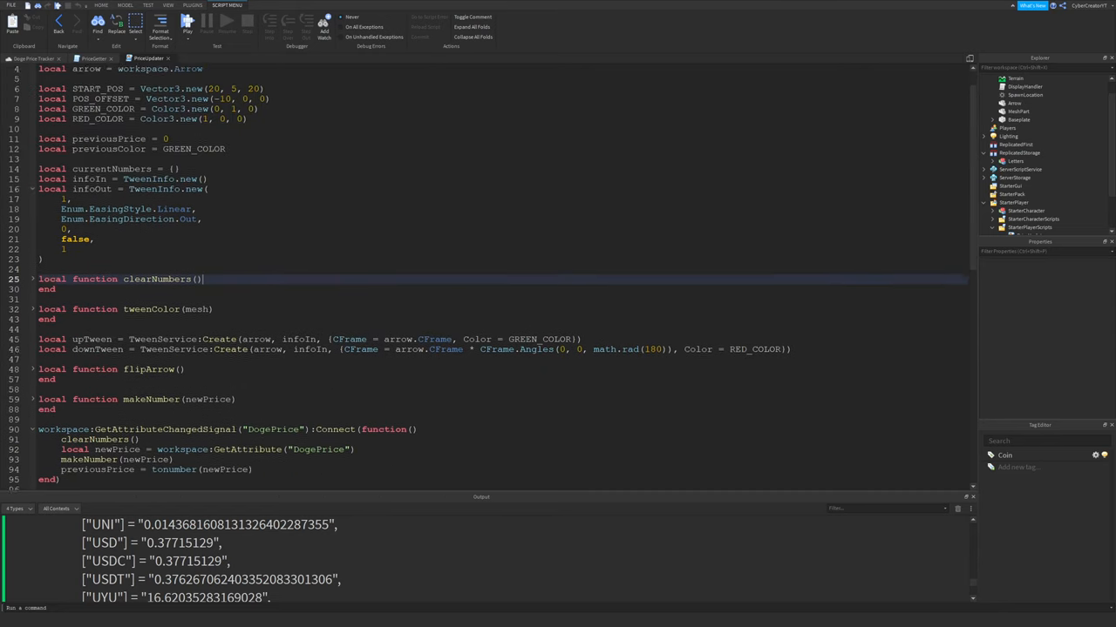
pyautogui.scroll(3)
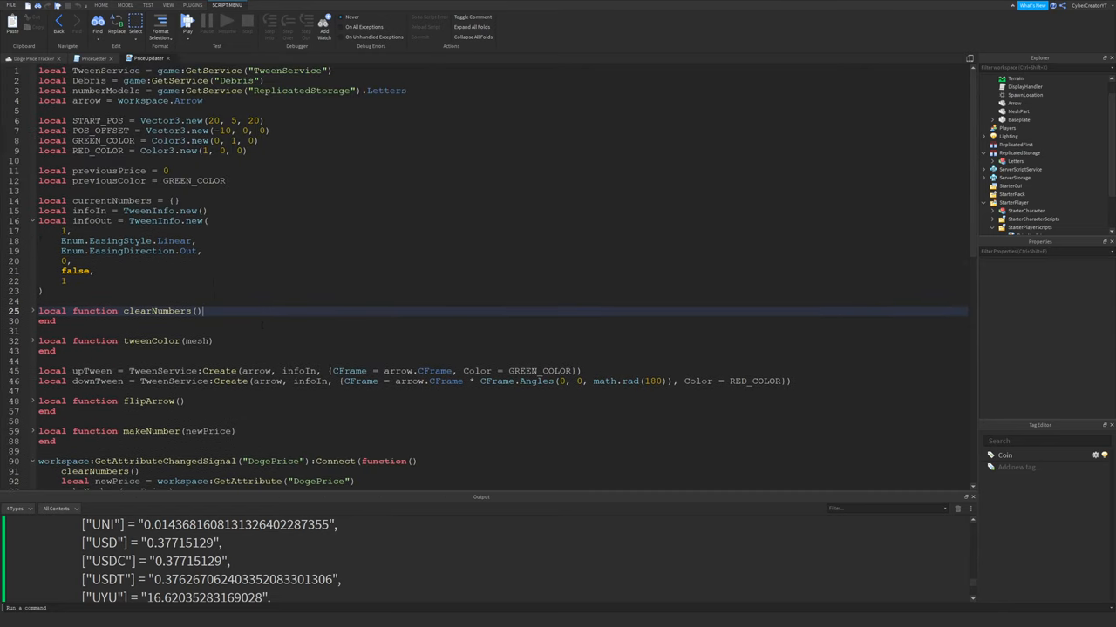
pyautogui.doubleClick(91, 80)
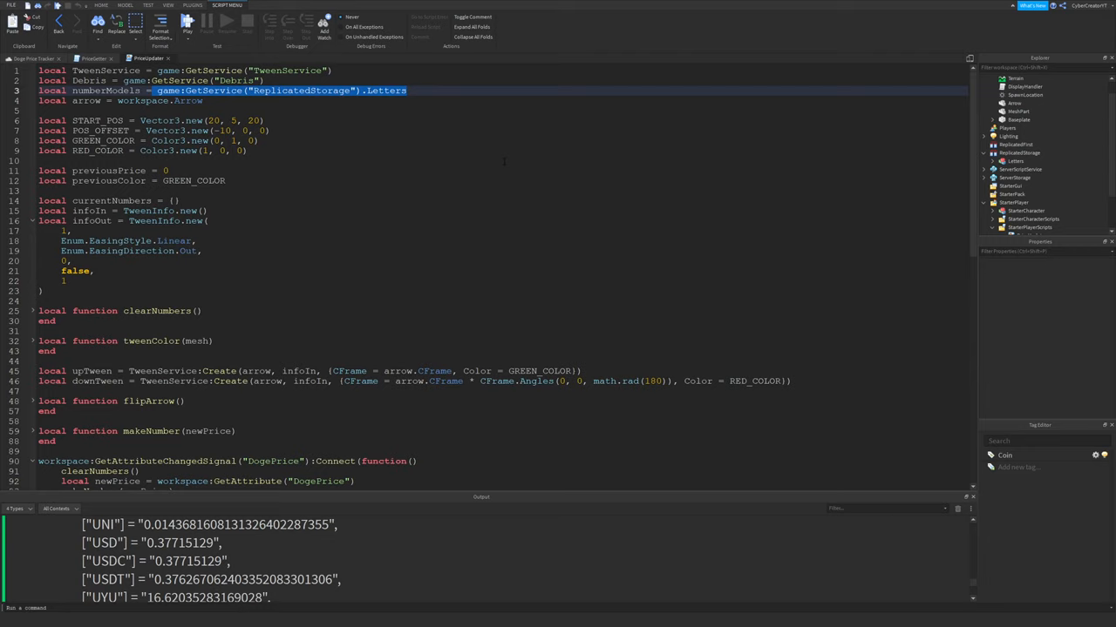
pyautogui.doubleClick(87, 100)
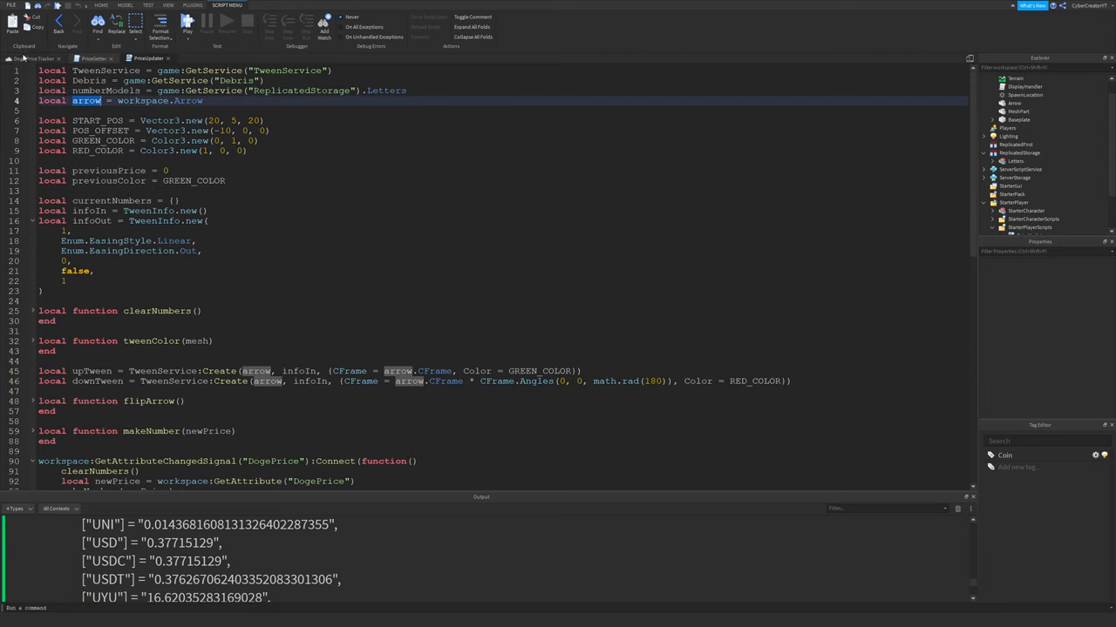
pyautogui.click(168, 3)
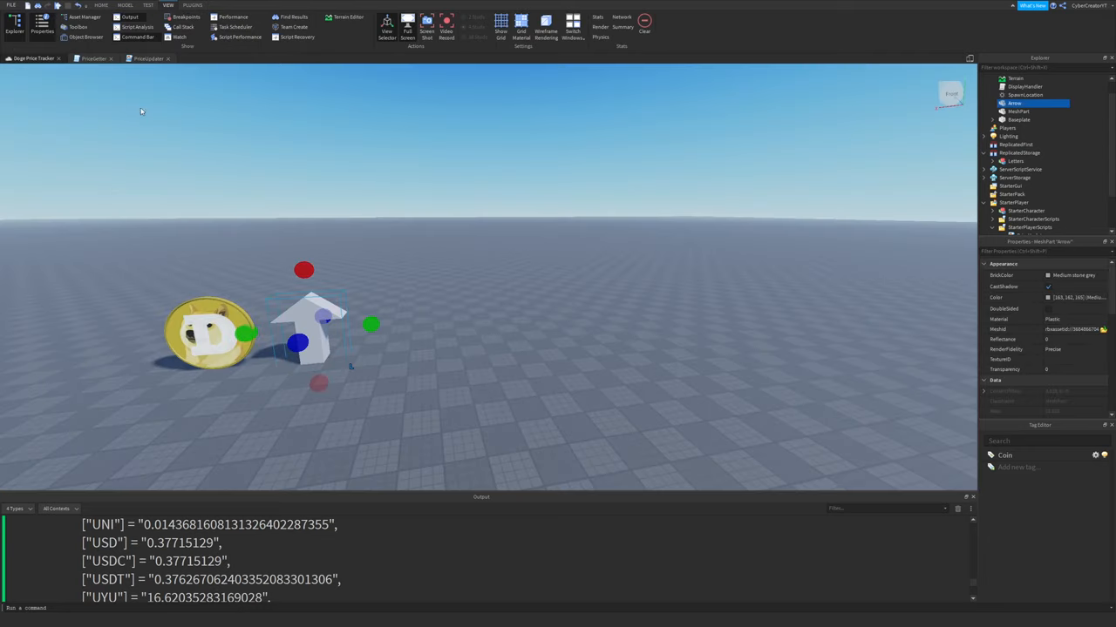
pyautogui.click(148, 59)
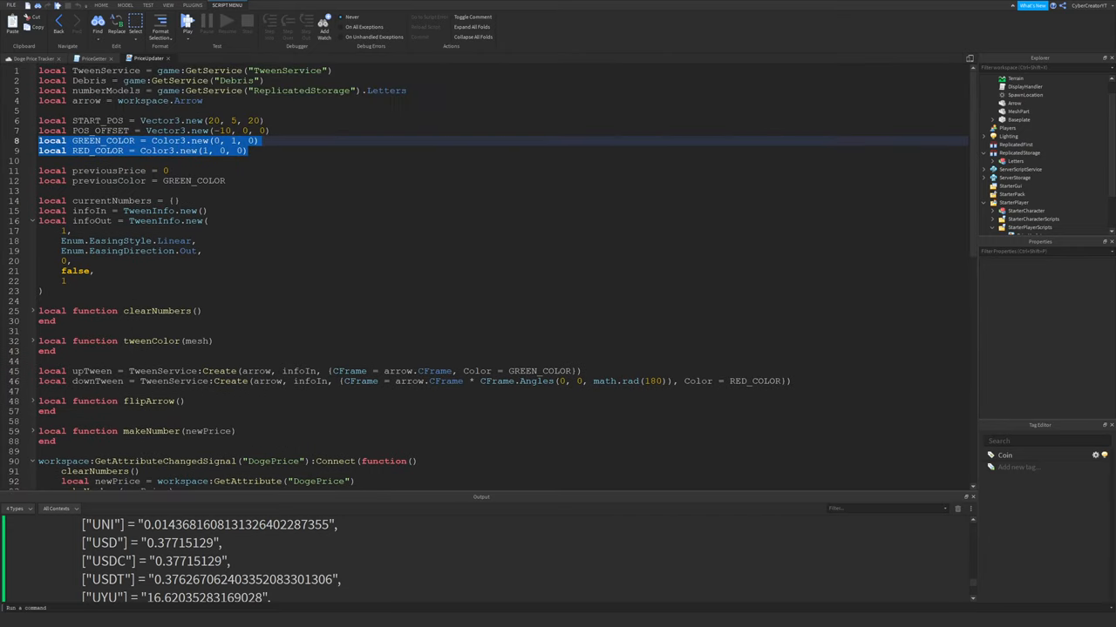
pyautogui.scroll(-3)
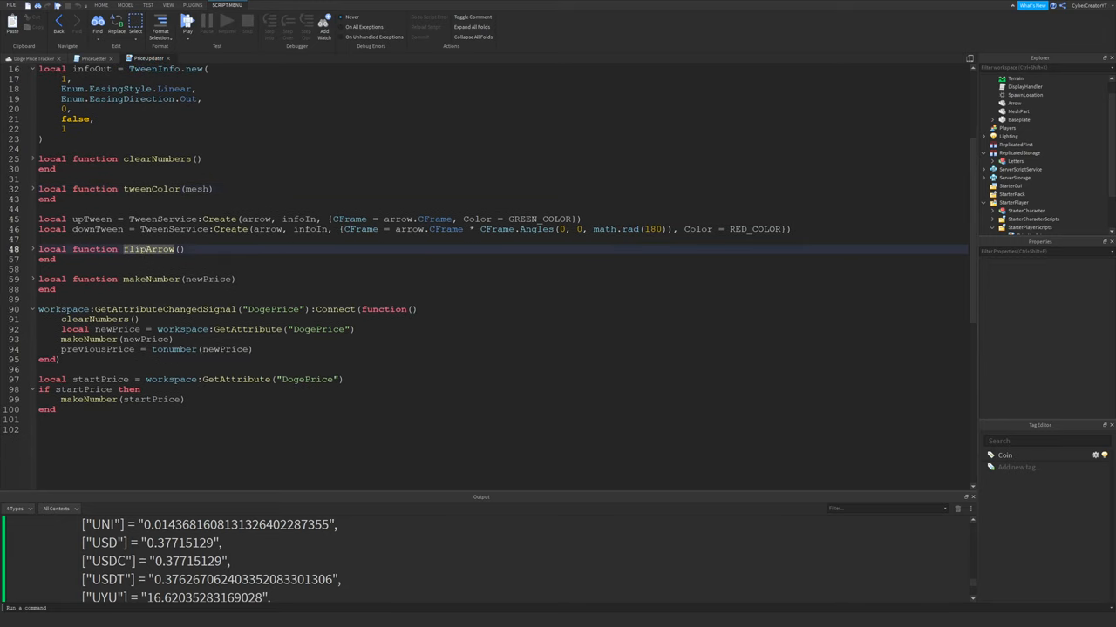
pyautogui.doubleClick(150, 279)
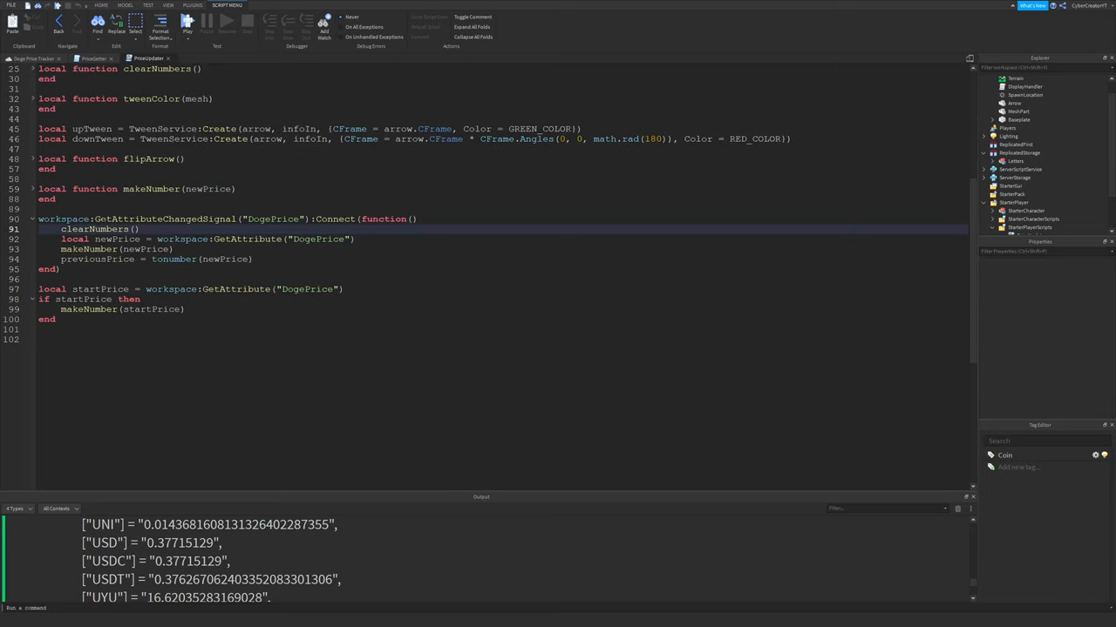
pyautogui.doubleClick(115, 220)
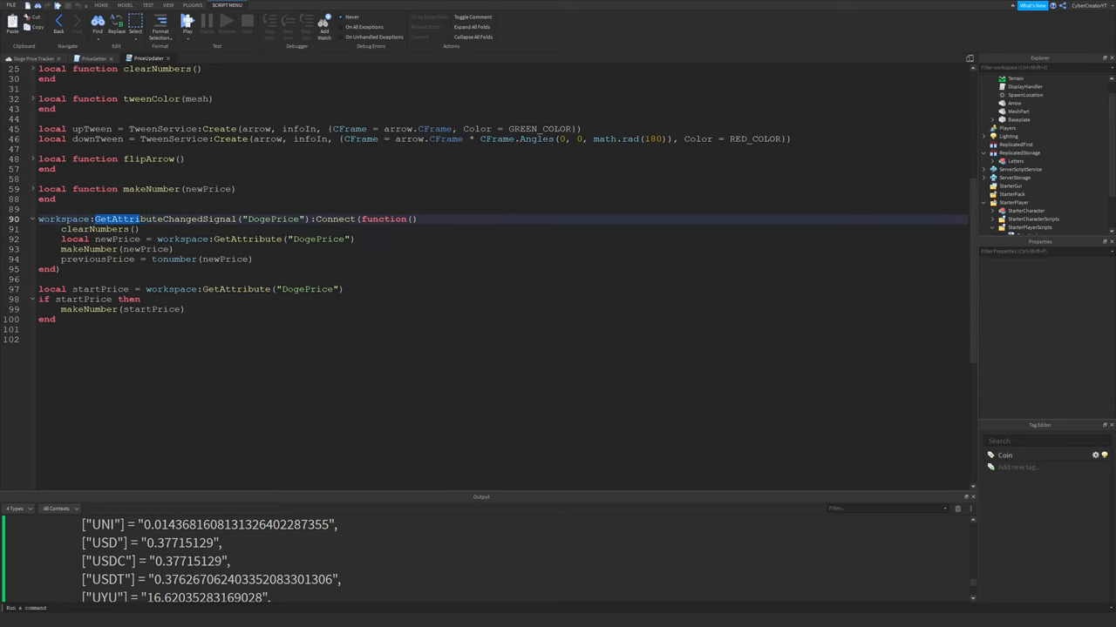
pyautogui.doubleClick(166, 220)
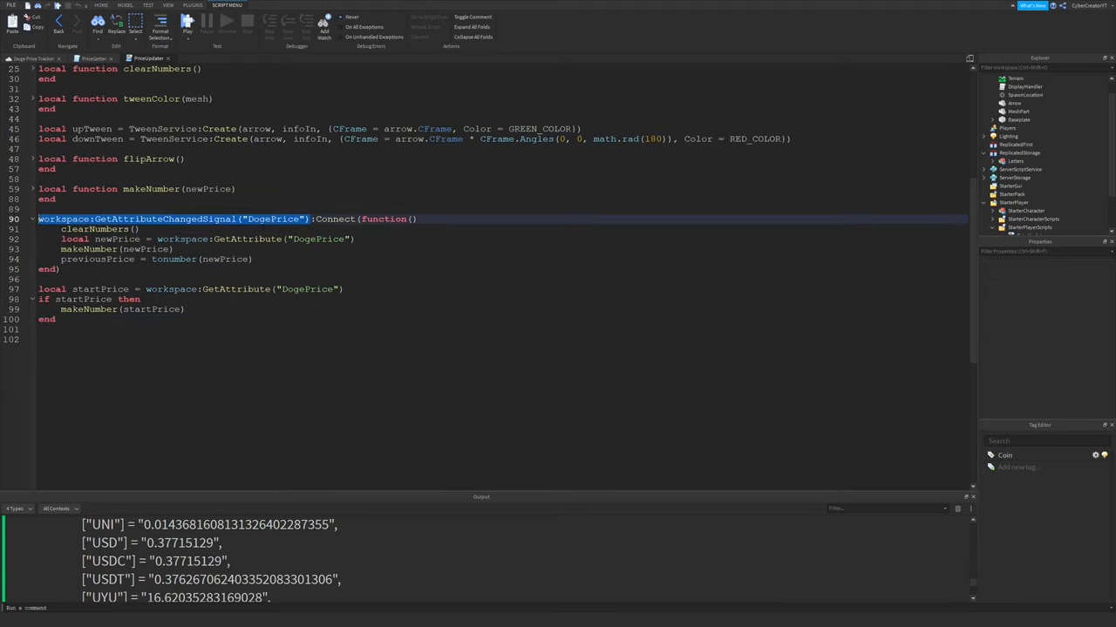
pyautogui.doubleClick(272, 219)
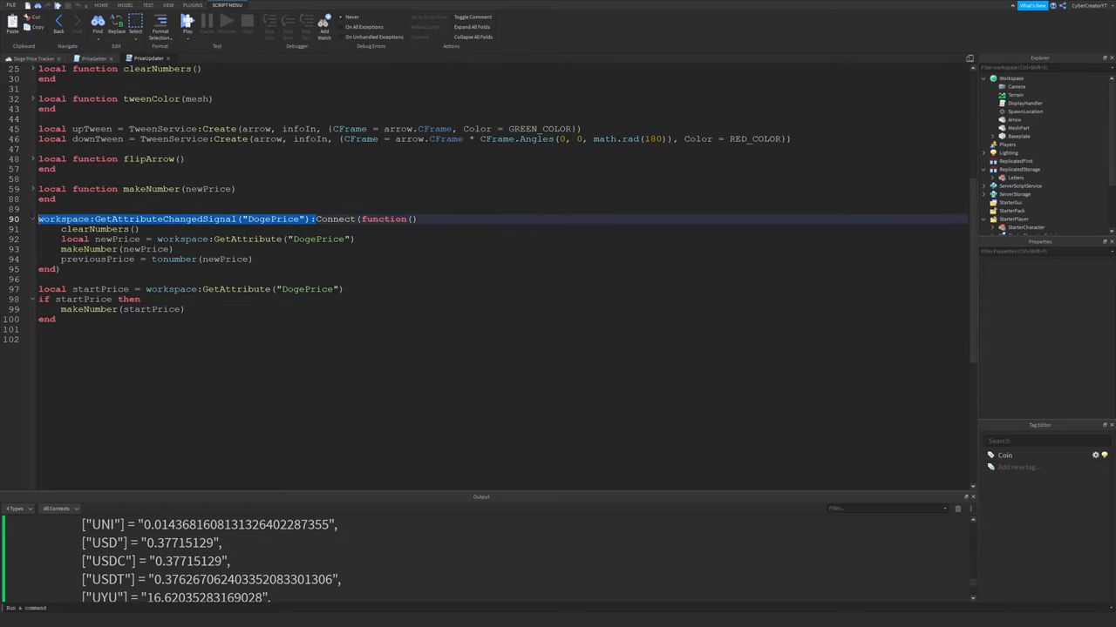
pyautogui.click(104, 229)
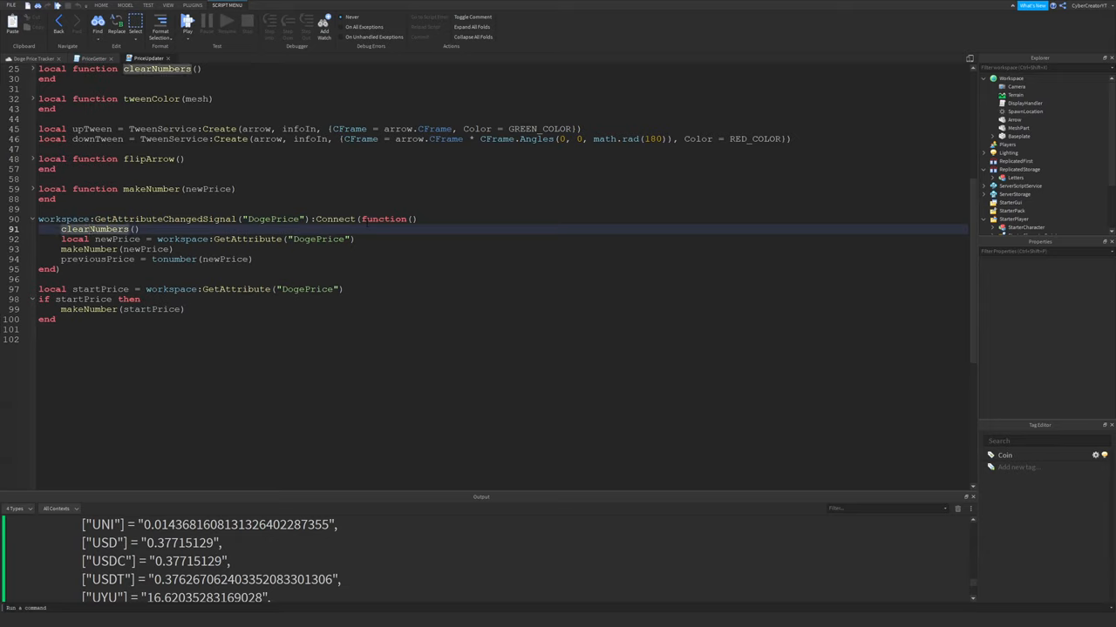
pyautogui.doubleClick(94, 228)
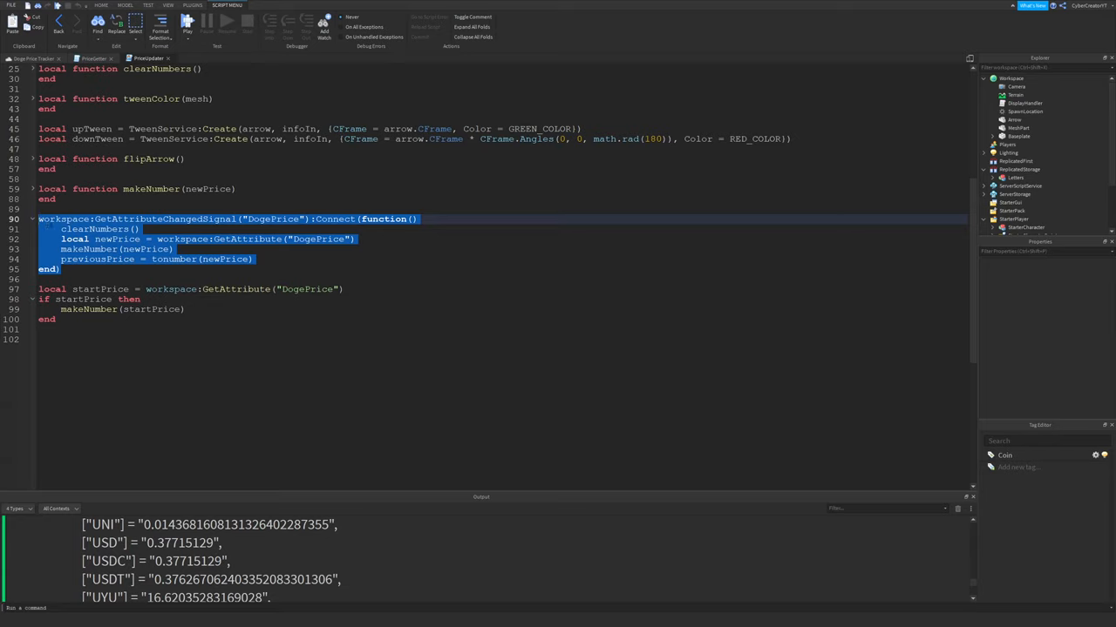
pyautogui.click(90, 59)
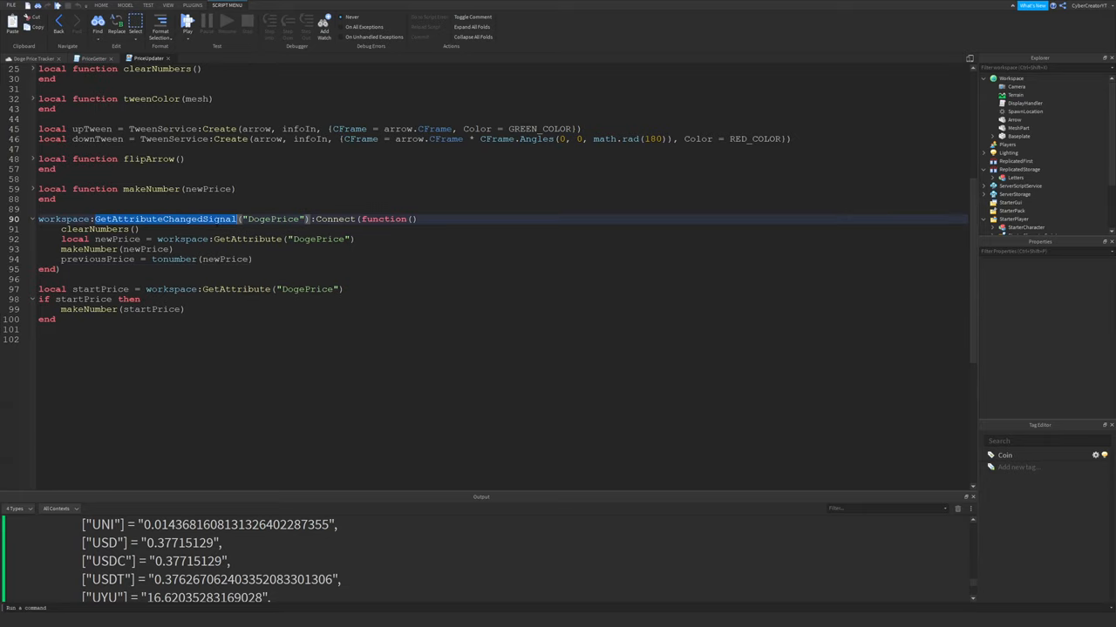
pyautogui.doubleClick(274, 220)
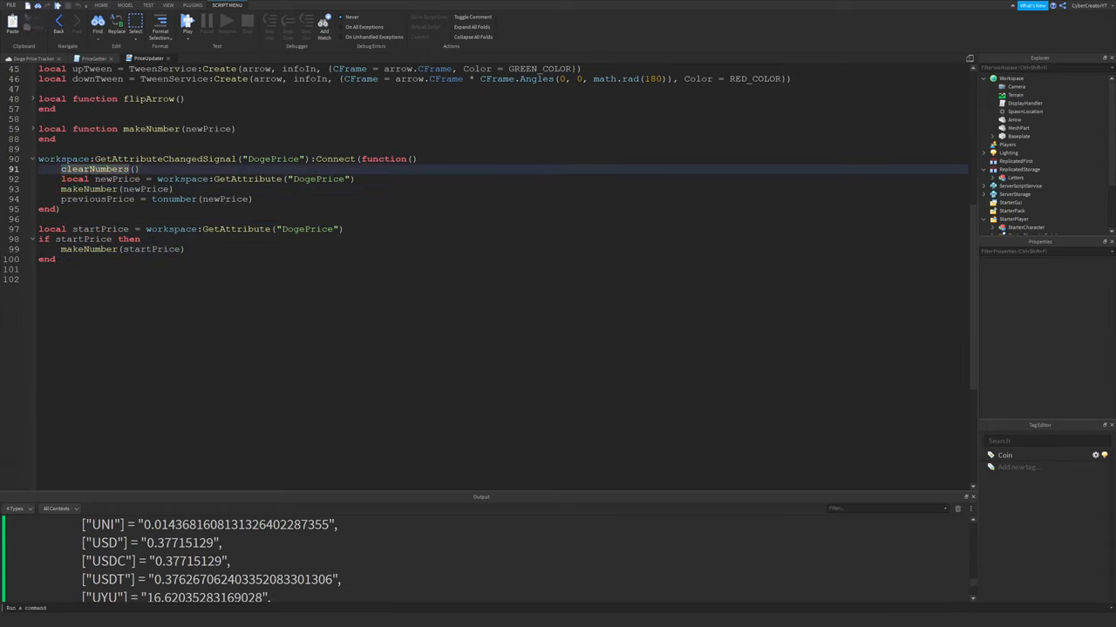
pyautogui.scroll(3)
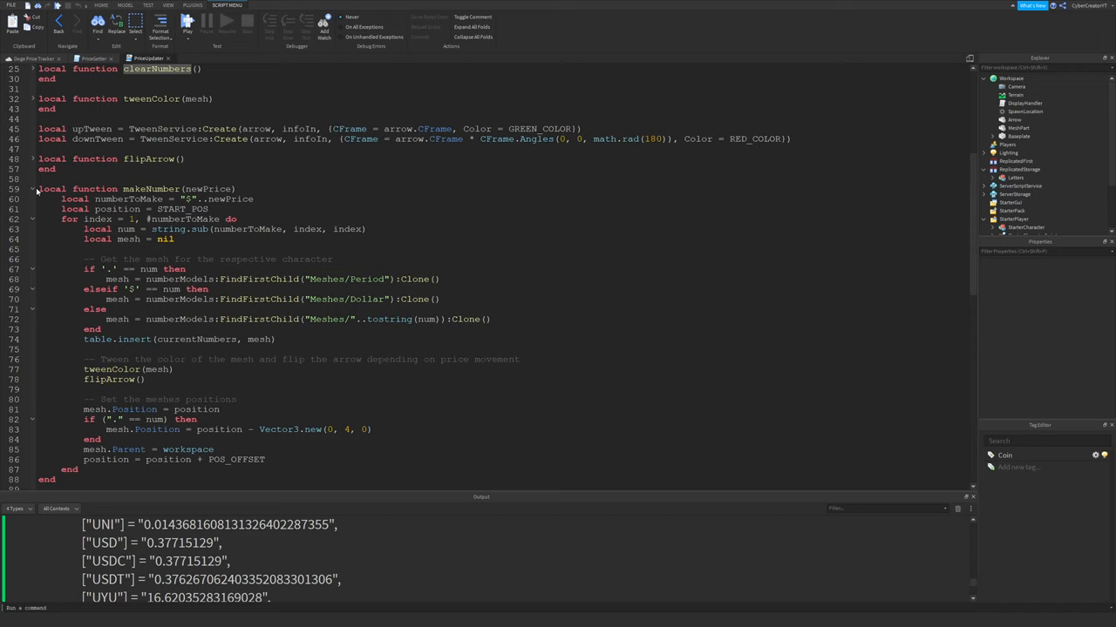
pyautogui.scroll(-3)
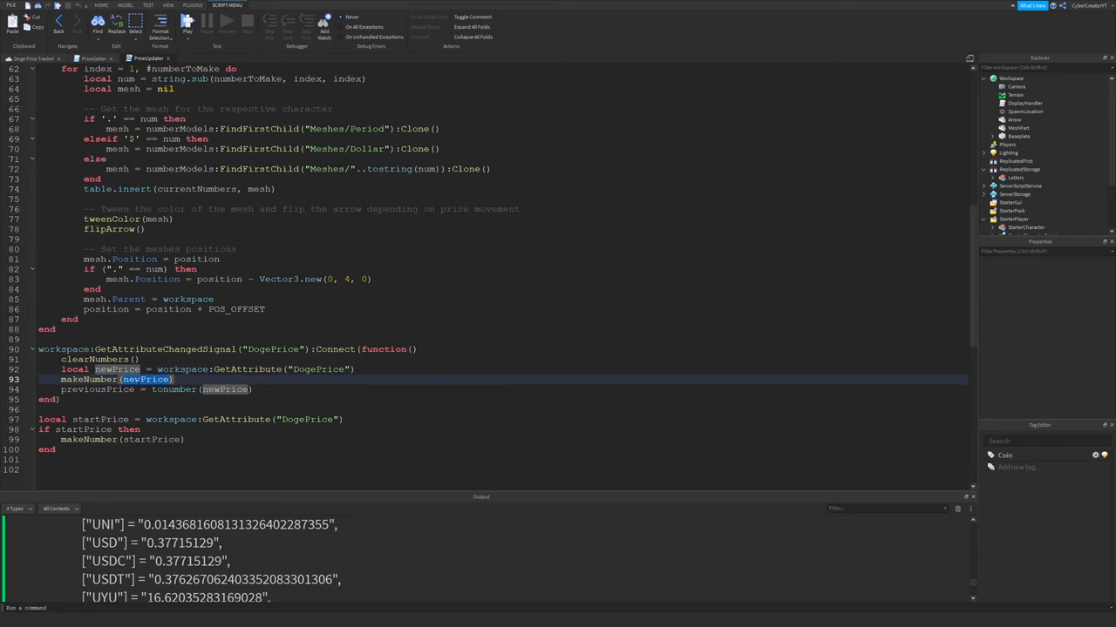
pyautogui.scroll(3)
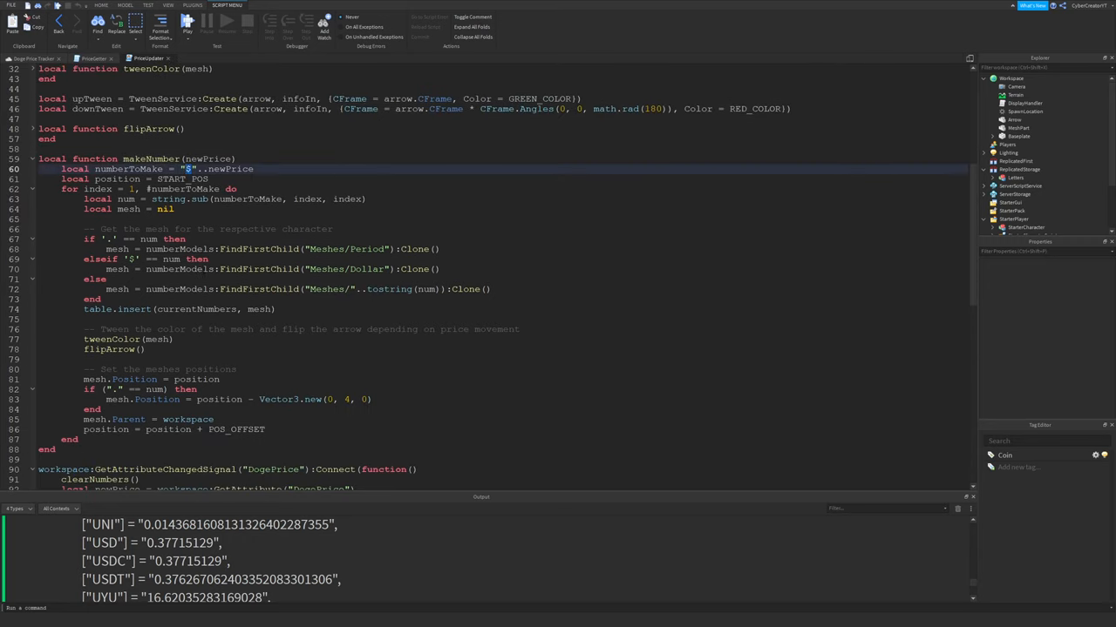
pyautogui.doubleClick(119, 148)
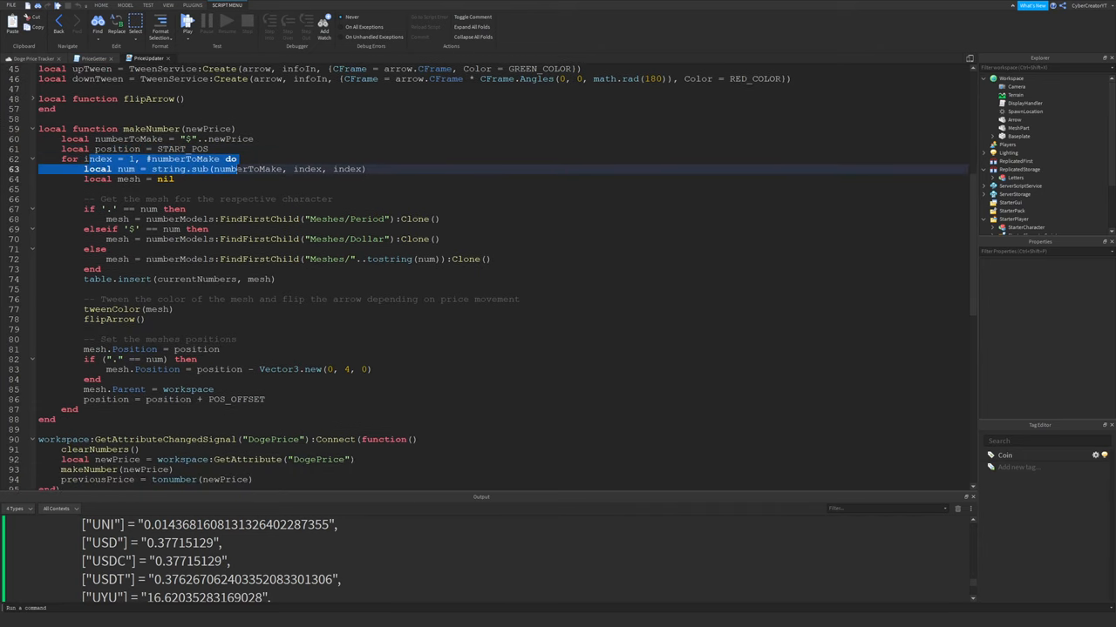
pyautogui.doubleClick(129, 139)
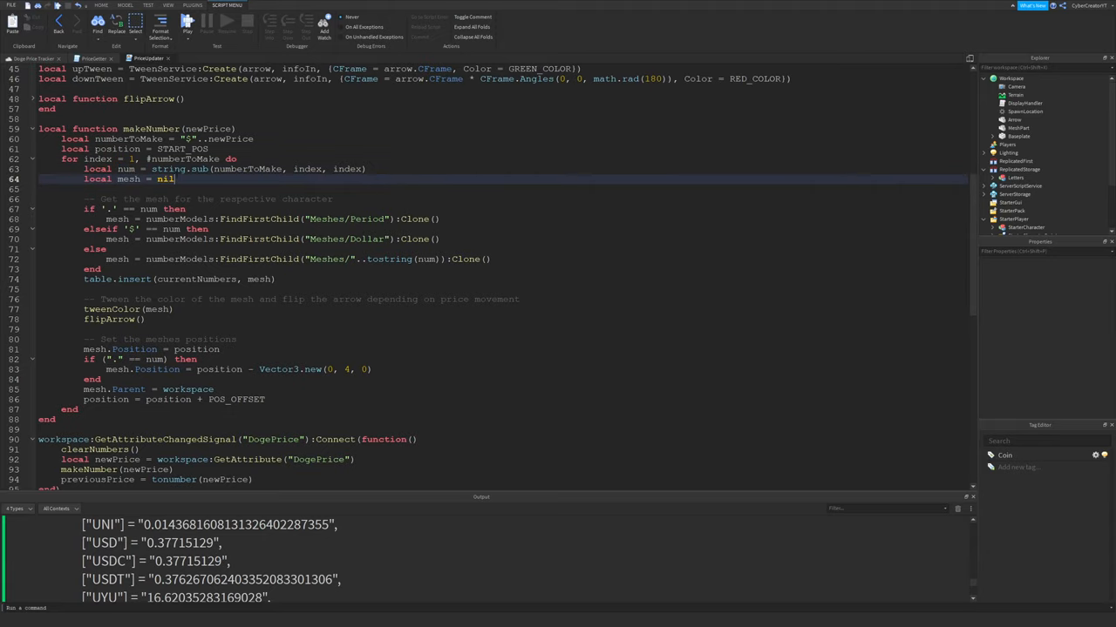
pyautogui.doubleClick(129, 169)
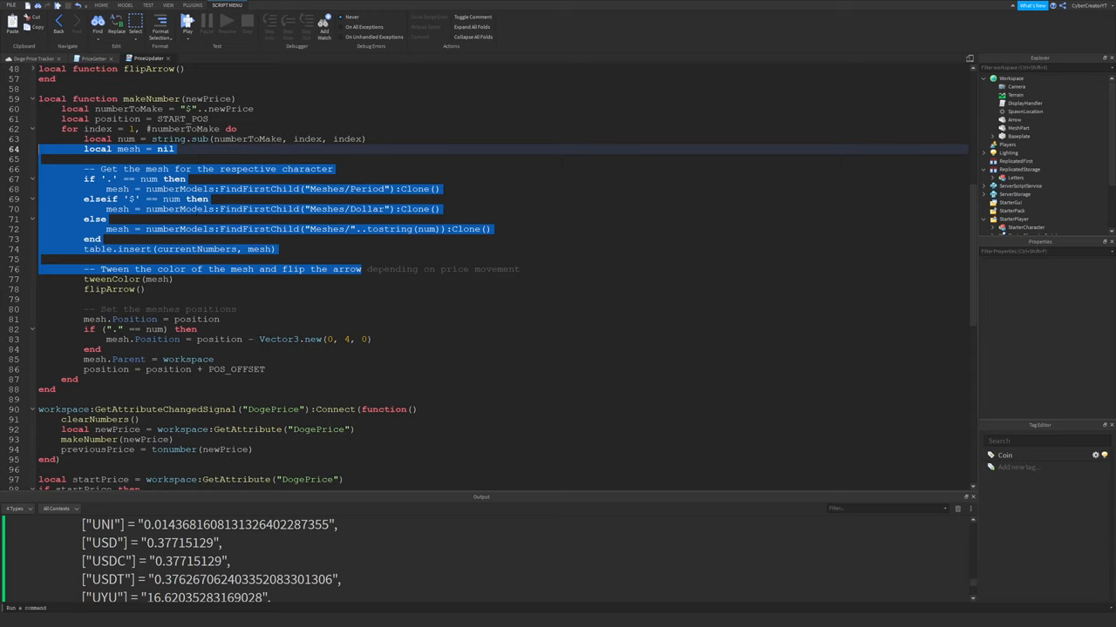
pyautogui.click(84, 219)
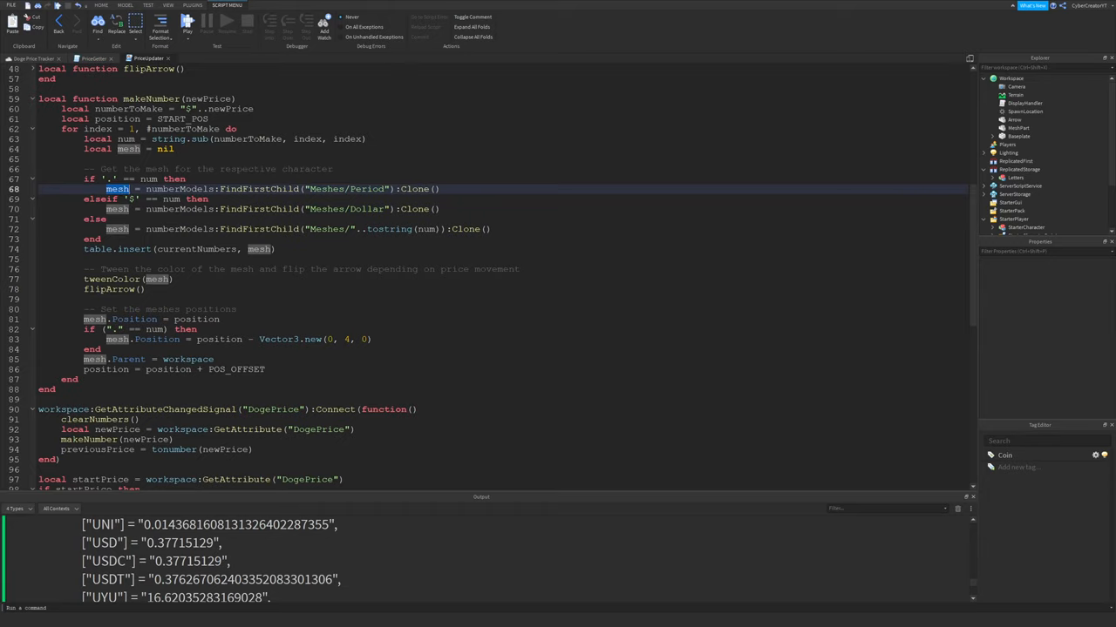
pyautogui.click(1020, 170)
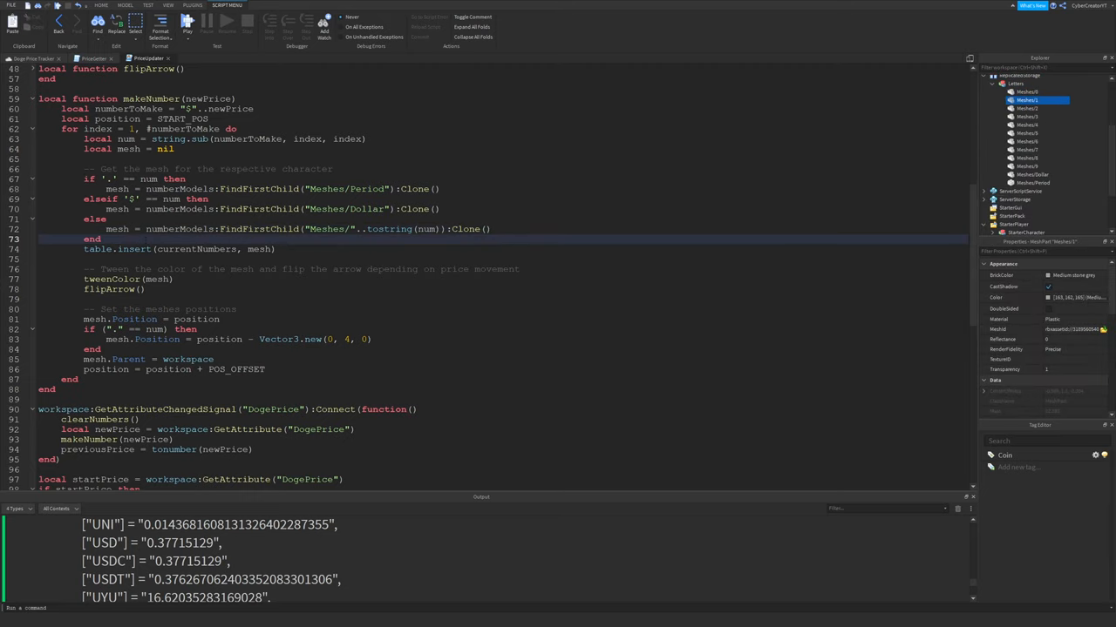
pyautogui.doubleClick(129, 149)
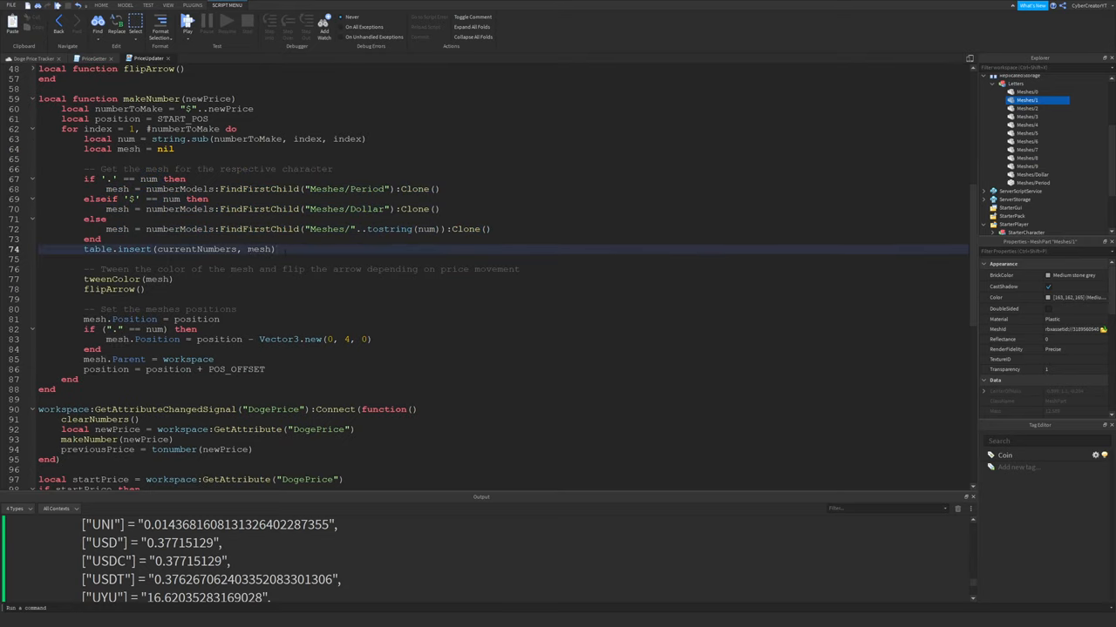
pyautogui.doubleClick(196, 249)
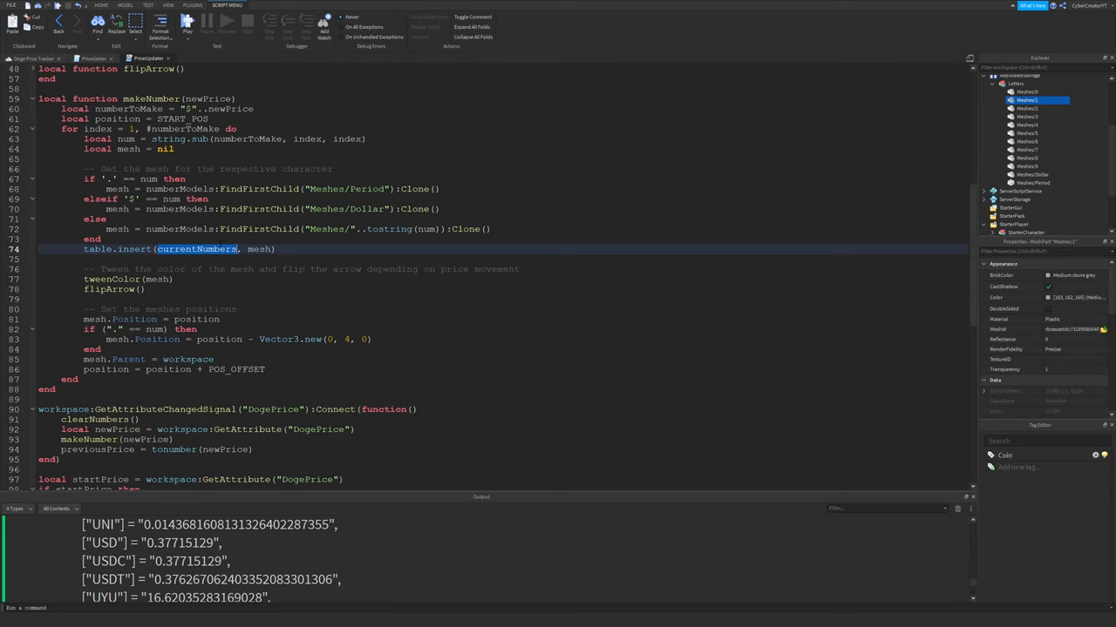
pyautogui.scroll(-3)
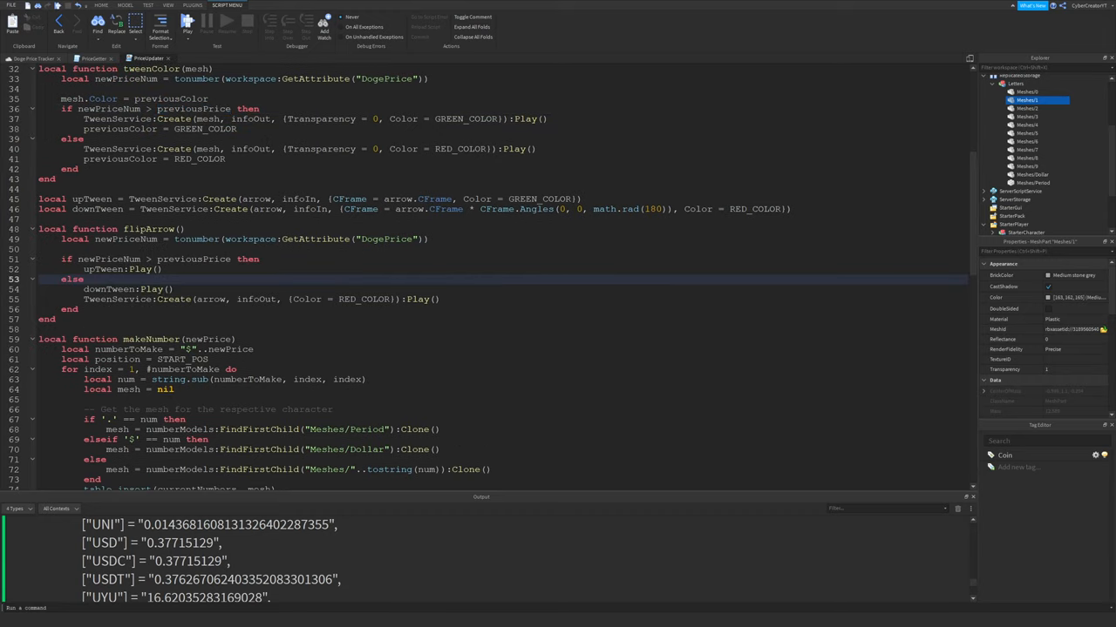
pyautogui.click(157, 258)
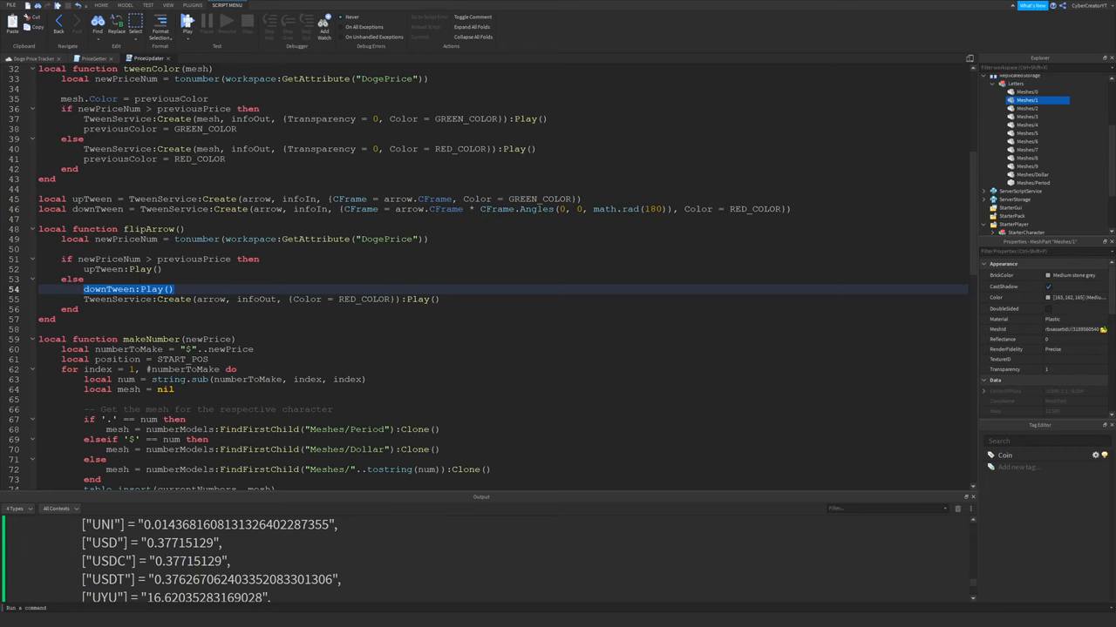
pyautogui.scroll(-3)
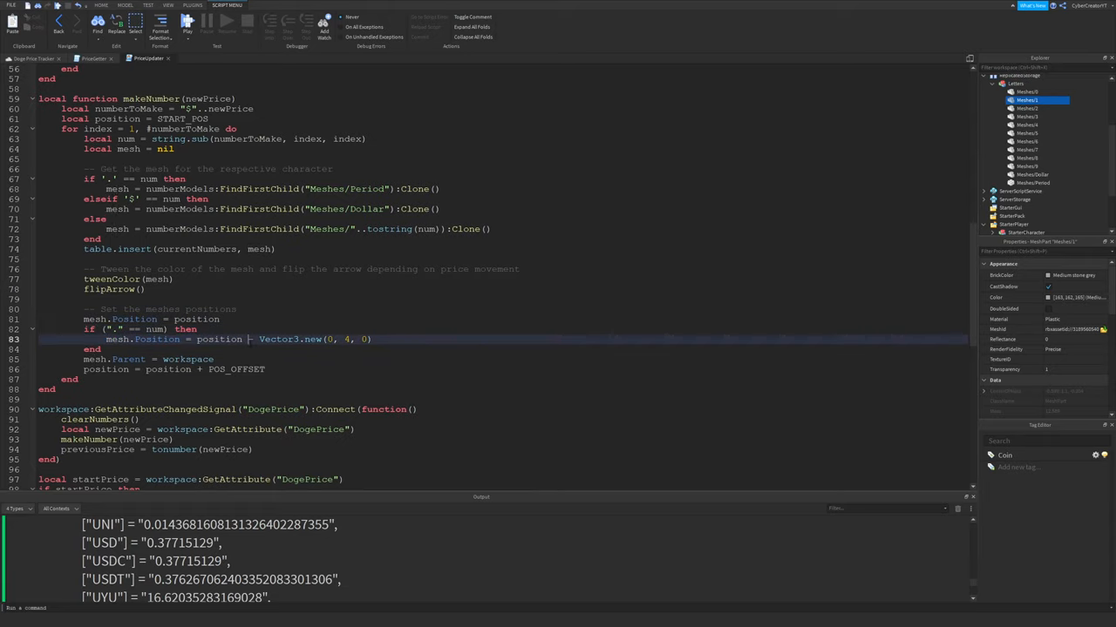
pyautogui.click(248, 338)
pyautogui.write('-')
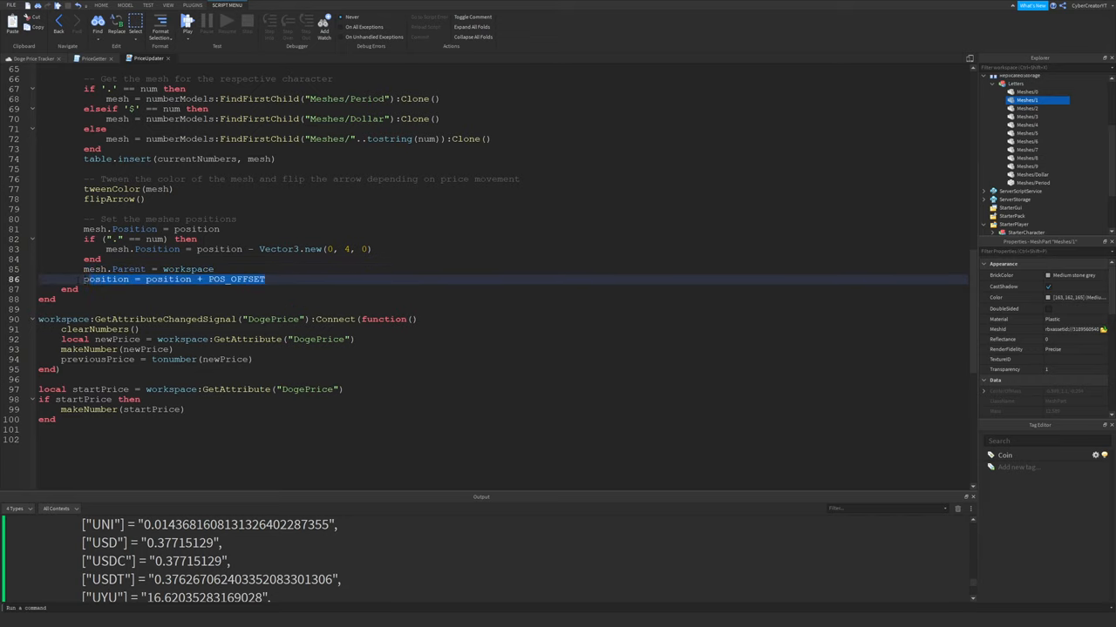
pyautogui.scroll(3)
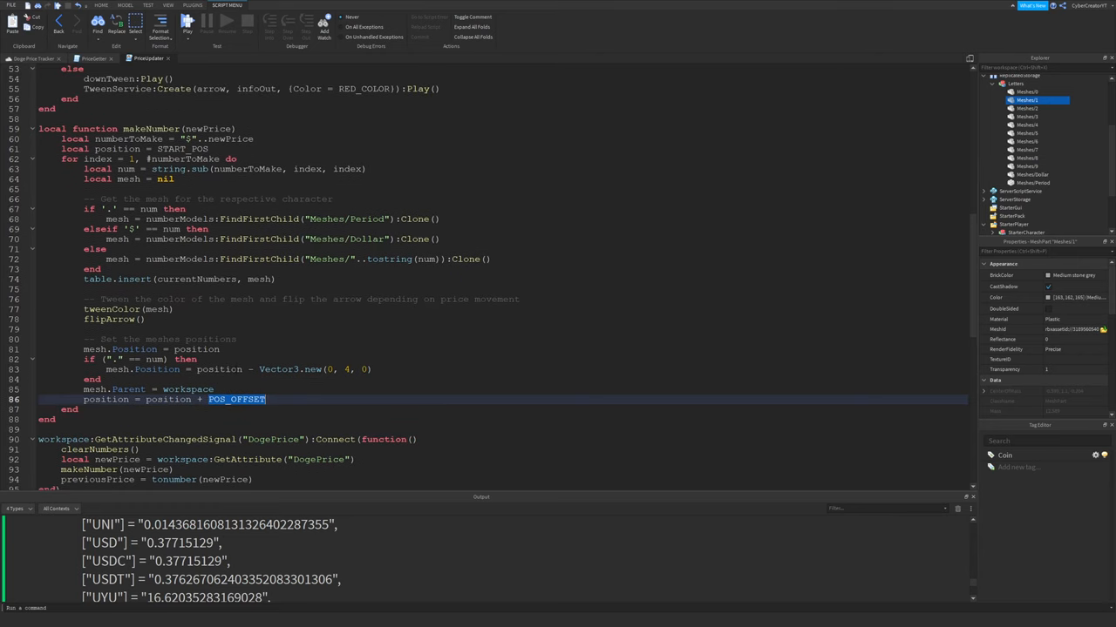
# - Review the clearNumbers function, then switch back to the 3D viewport with the coin and arrow
pyautogui.scroll(3)
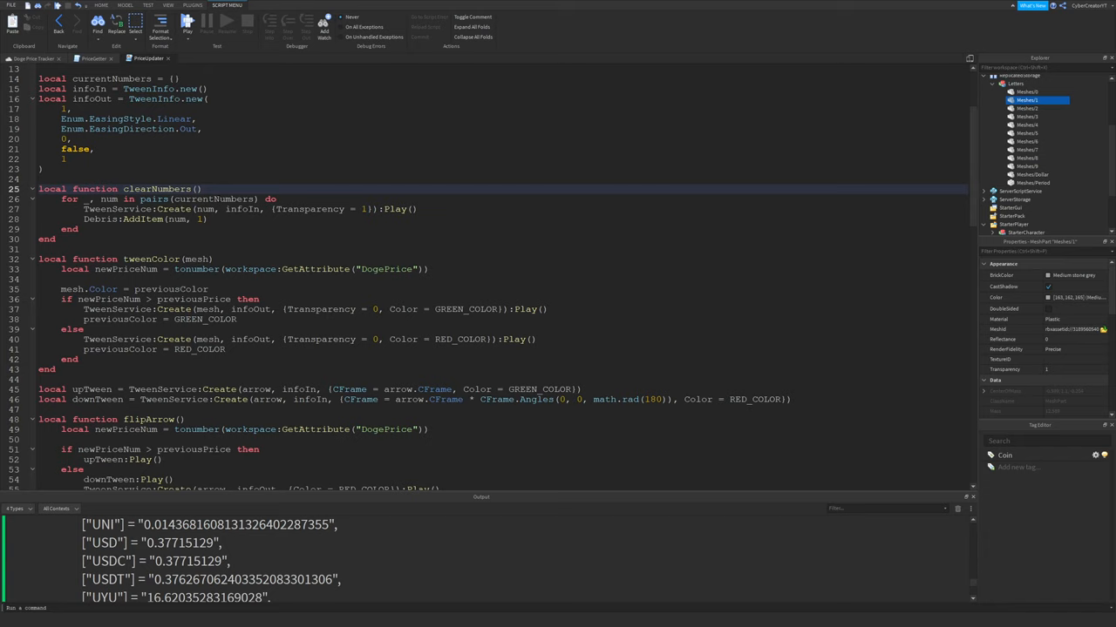
pyautogui.scroll(-3)
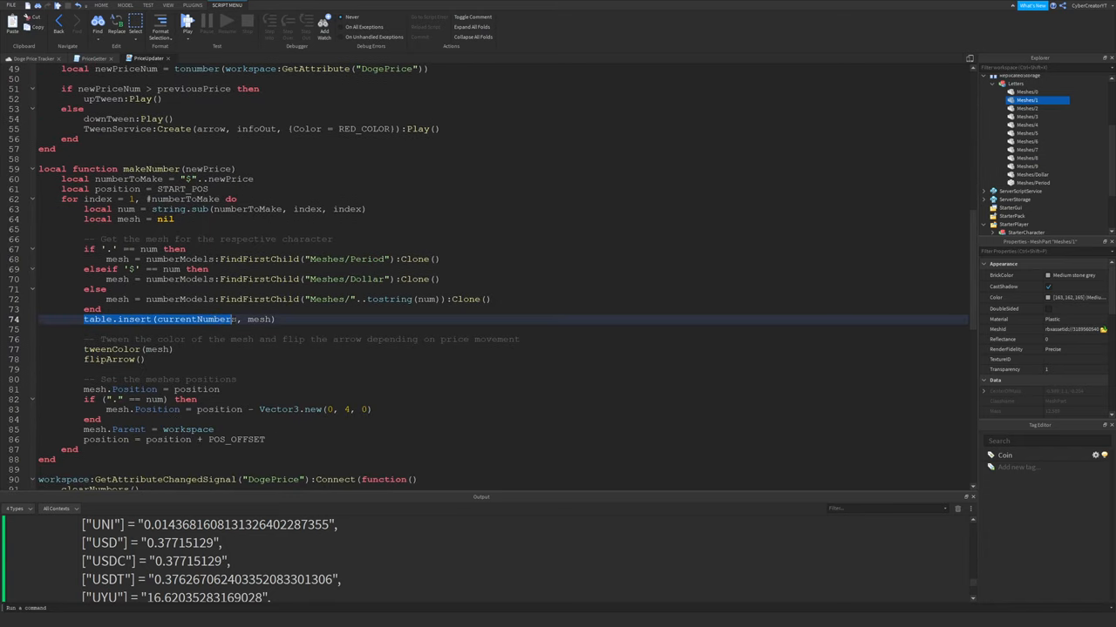
pyautogui.scroll(3)
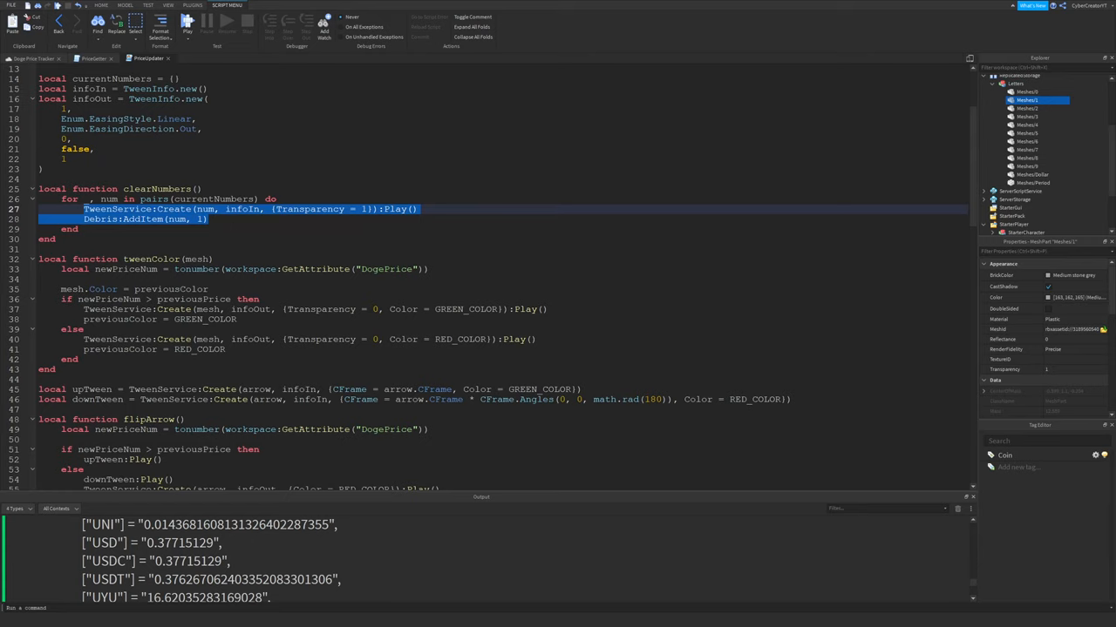
pyautogui.click(167, 6)
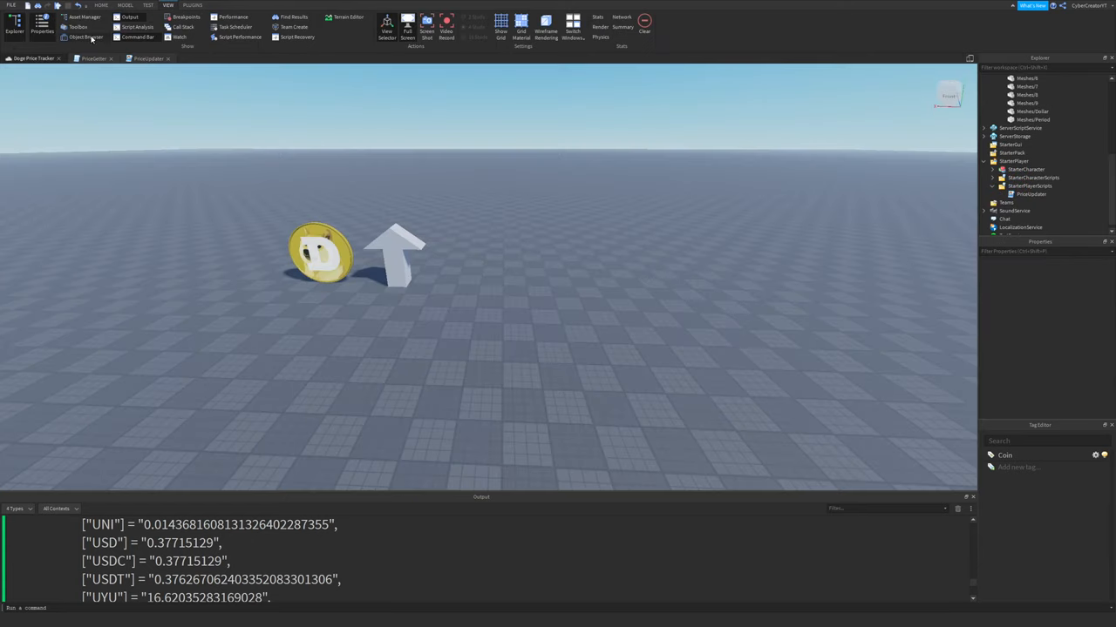
pyautogui.click(78, 28)
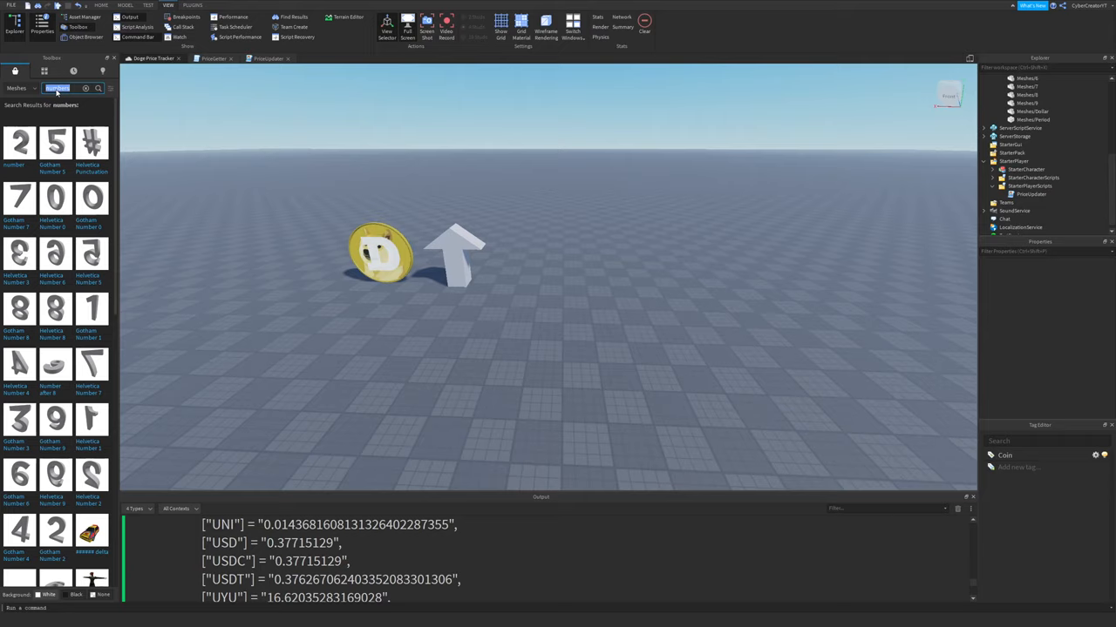
pyautogui.write('doge')
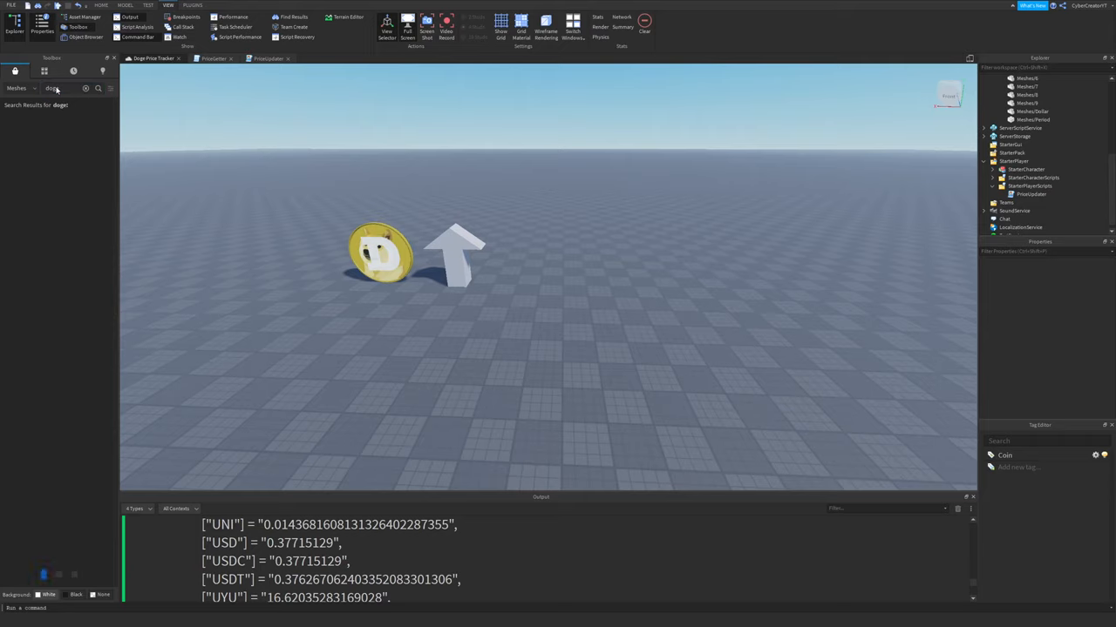
pyautogui.moveTo(81, 181)
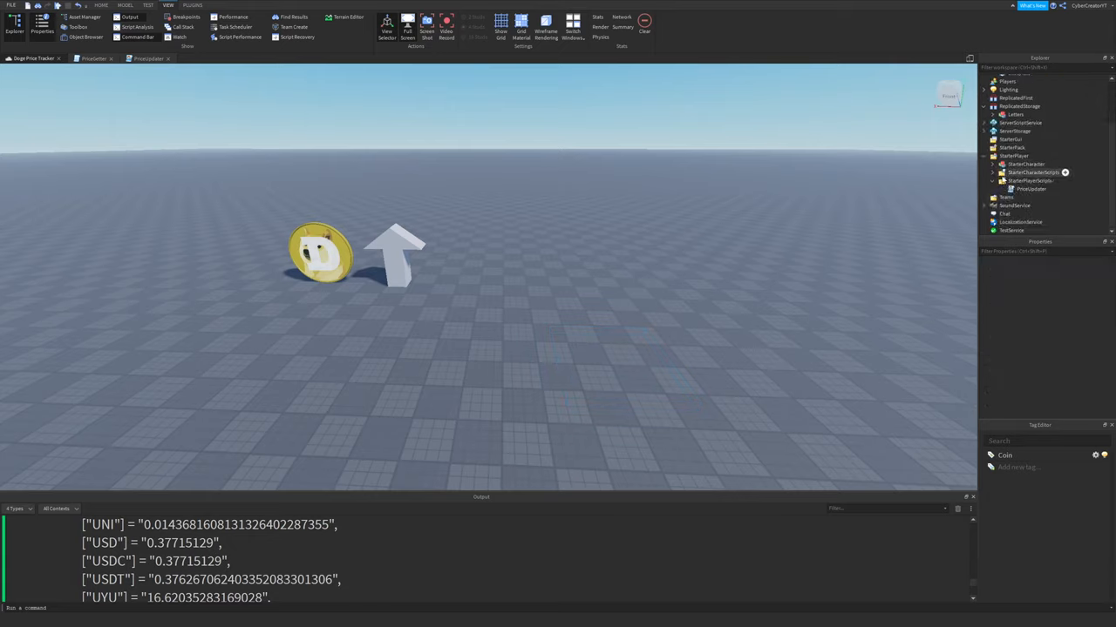
# - Expand StarterPlayer > StarterCharacter and inspect its Head and other parts
pyautogui.click(1012, 155)
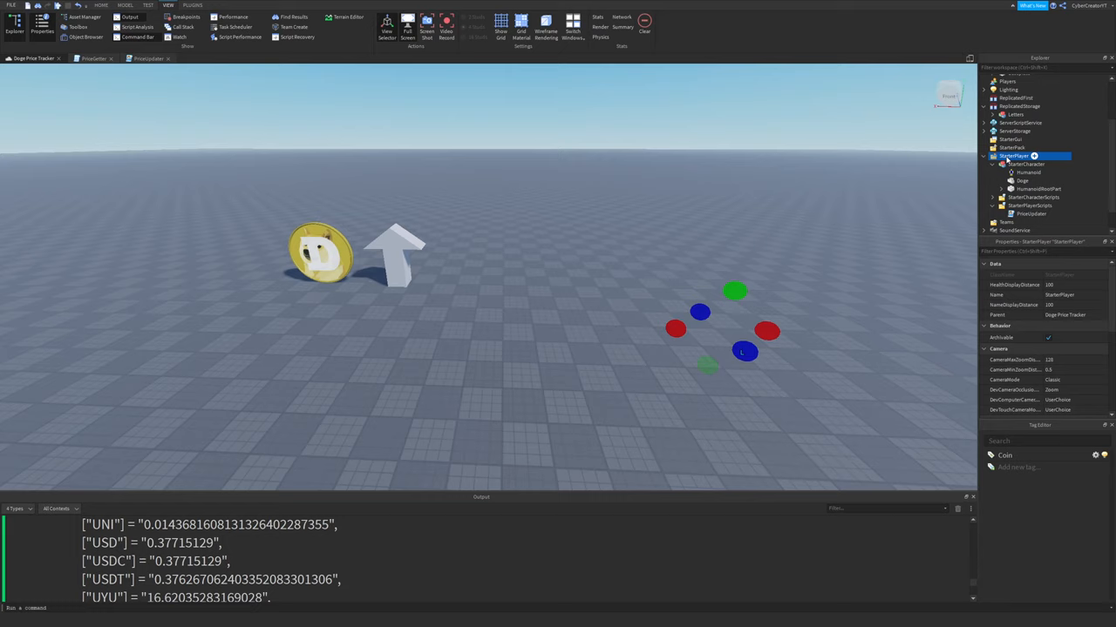
pyautogui.click(1027, 164)
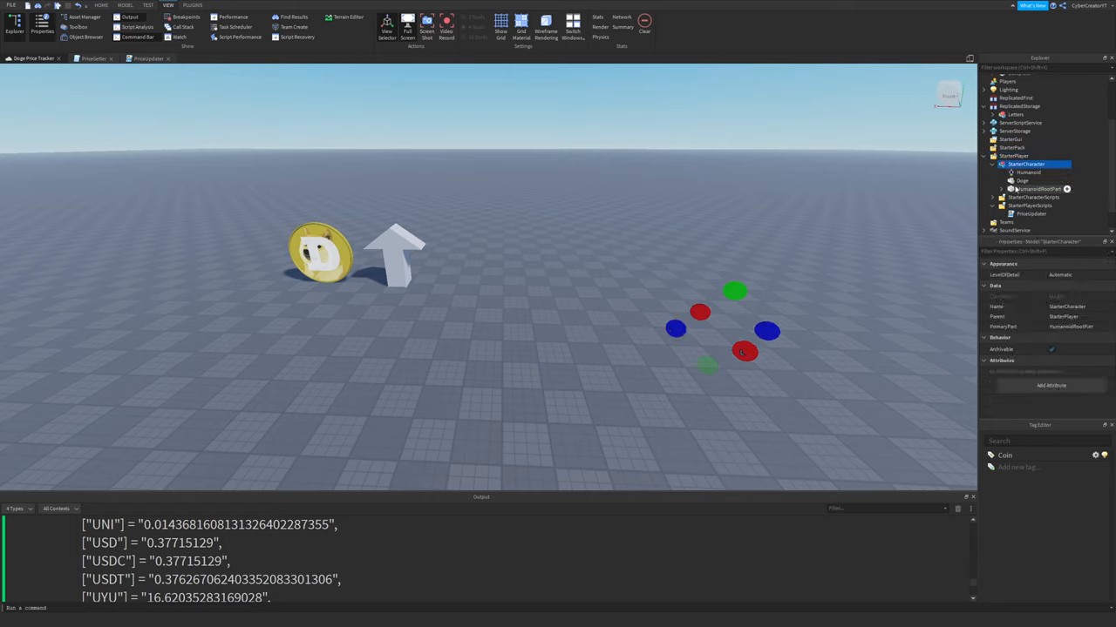
pyautogui.click(1021, 179)
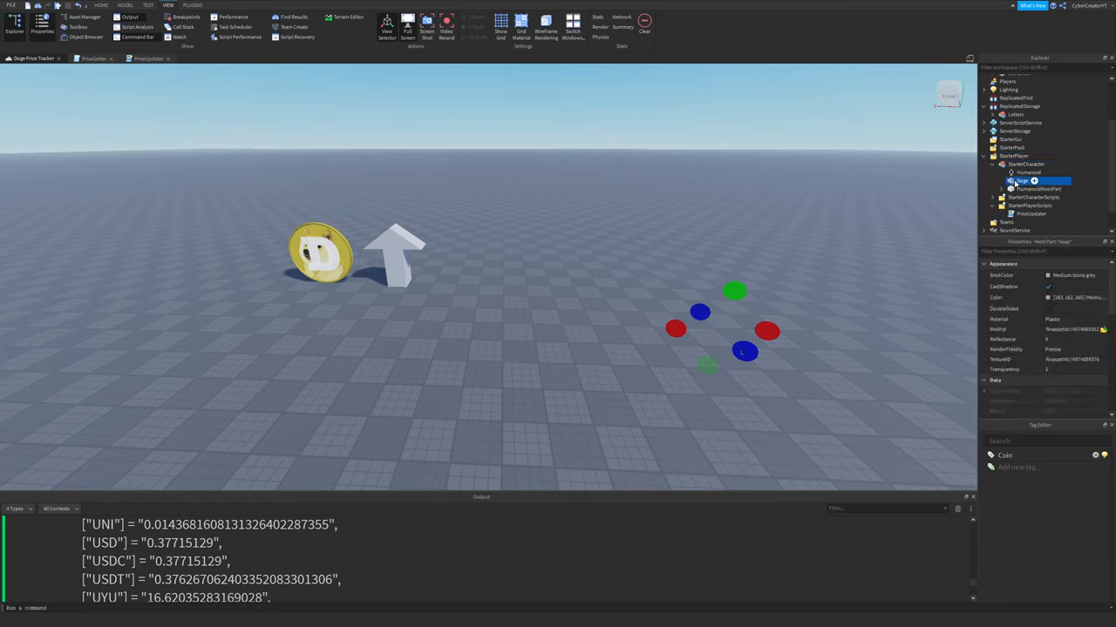
pyautogui.click(1024, 163)
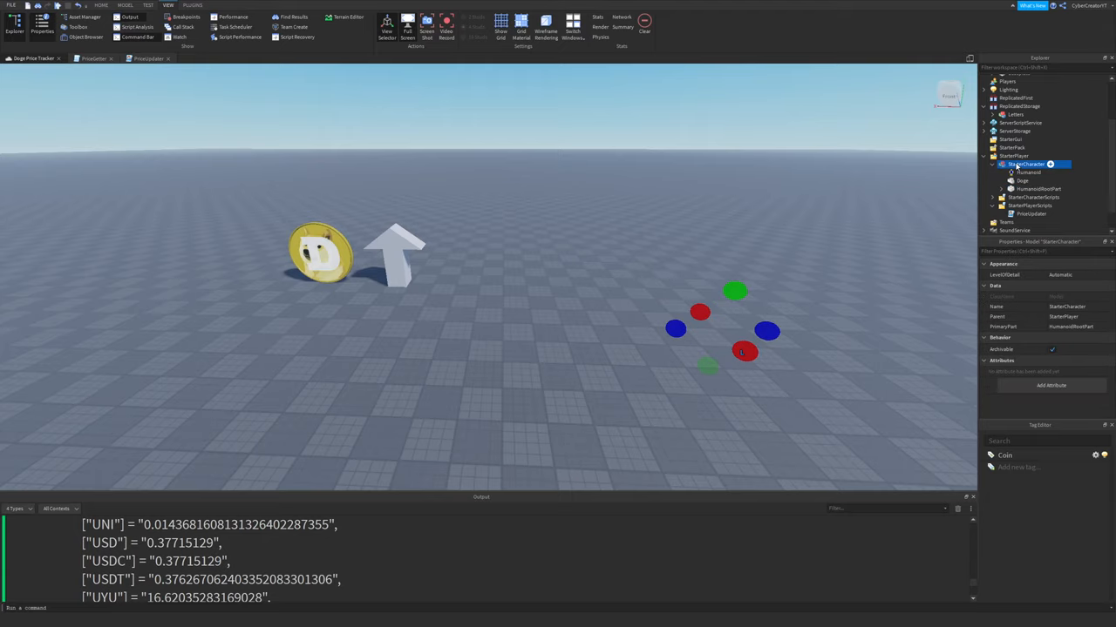
pyautogui.click(1029, 219)
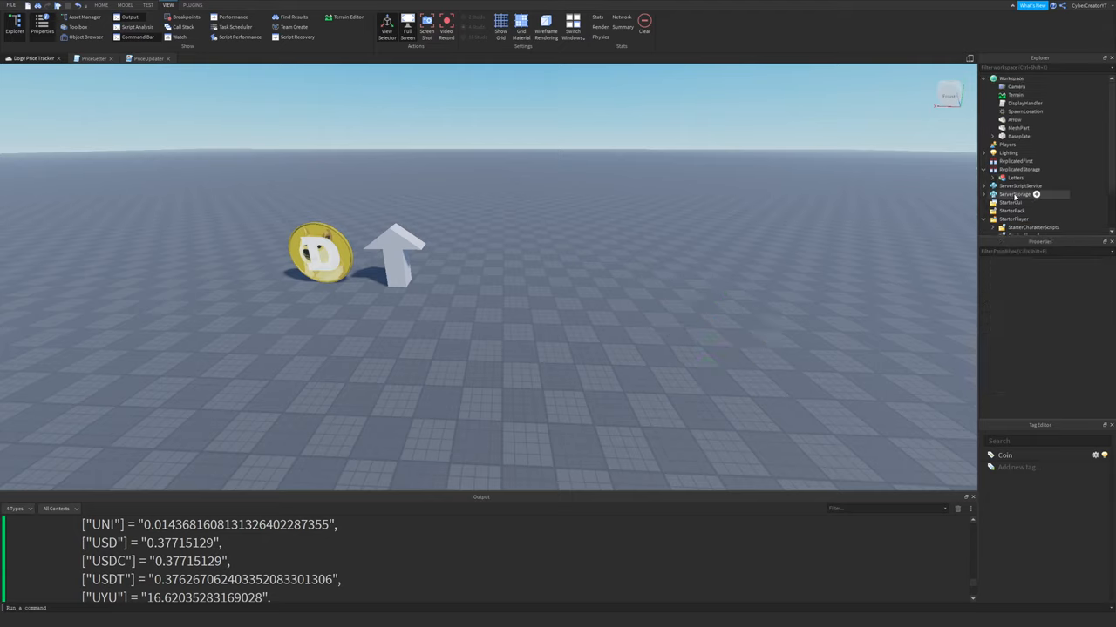
# - Move StarterCharacter into Workspace so the Shiba doge model stands in the scene
pyautogui.click(1025, 119)
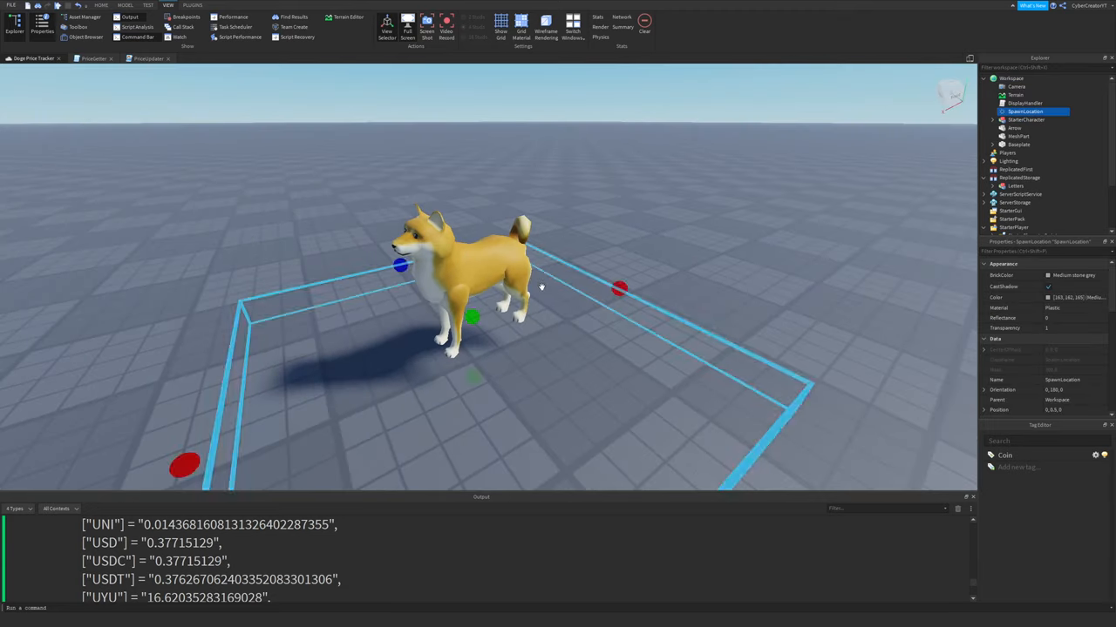
pyautogui.click(1024, 118)
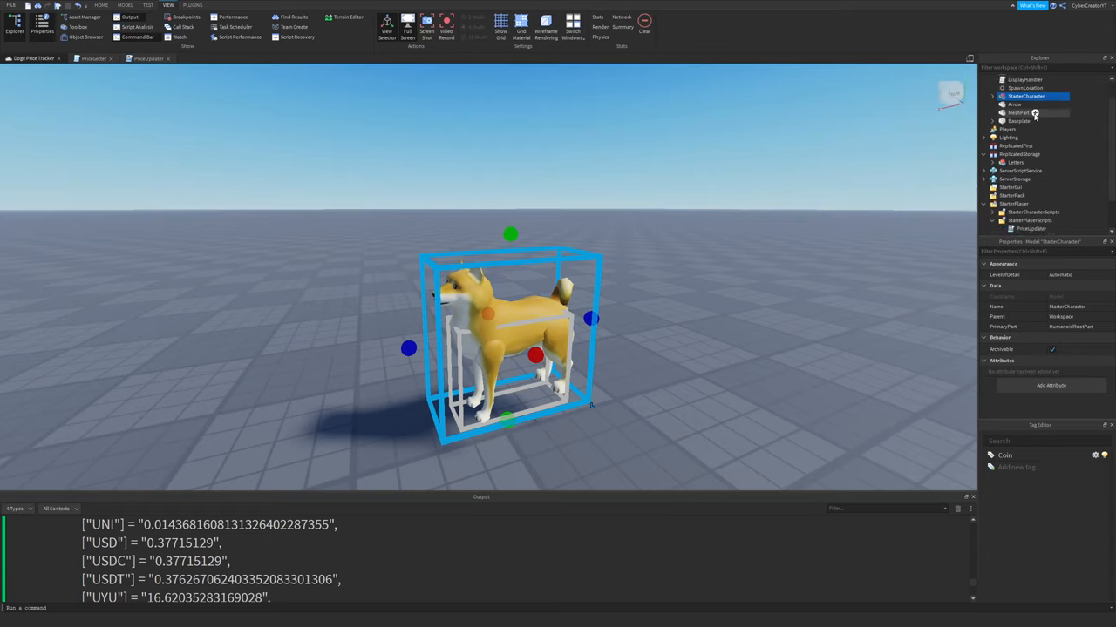
pyautogui.click(1014, 164)
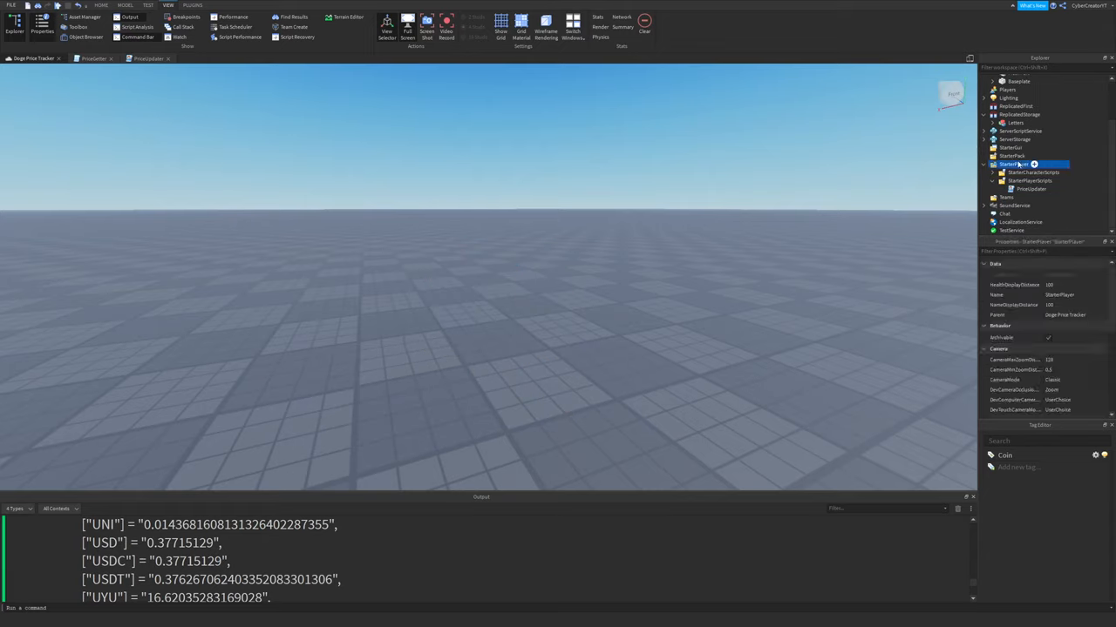
pyautogui.click(1025, 79)
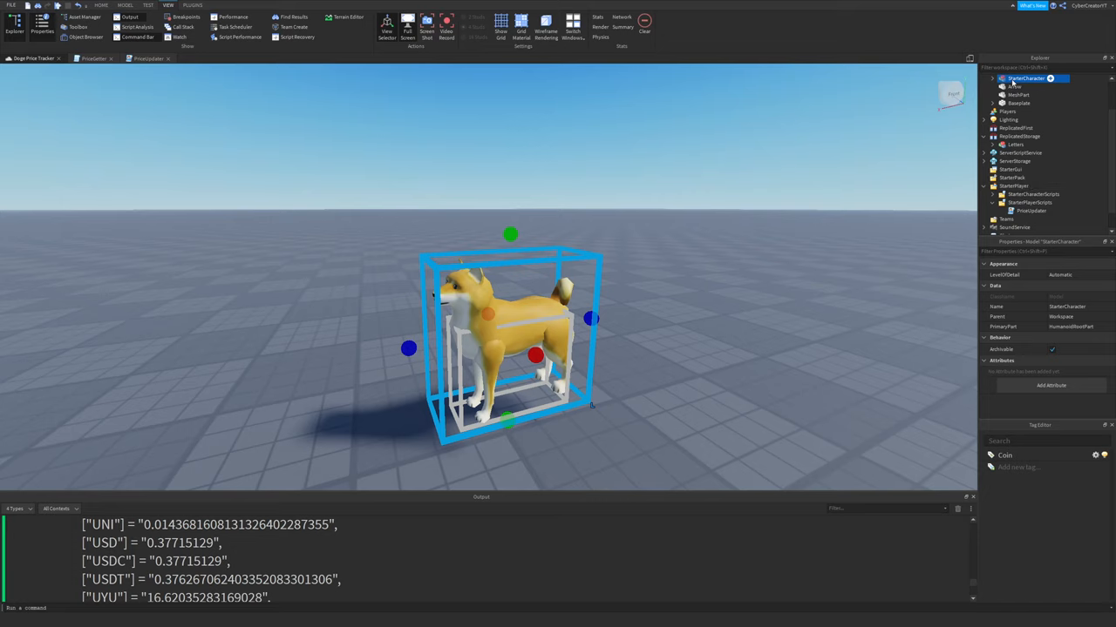